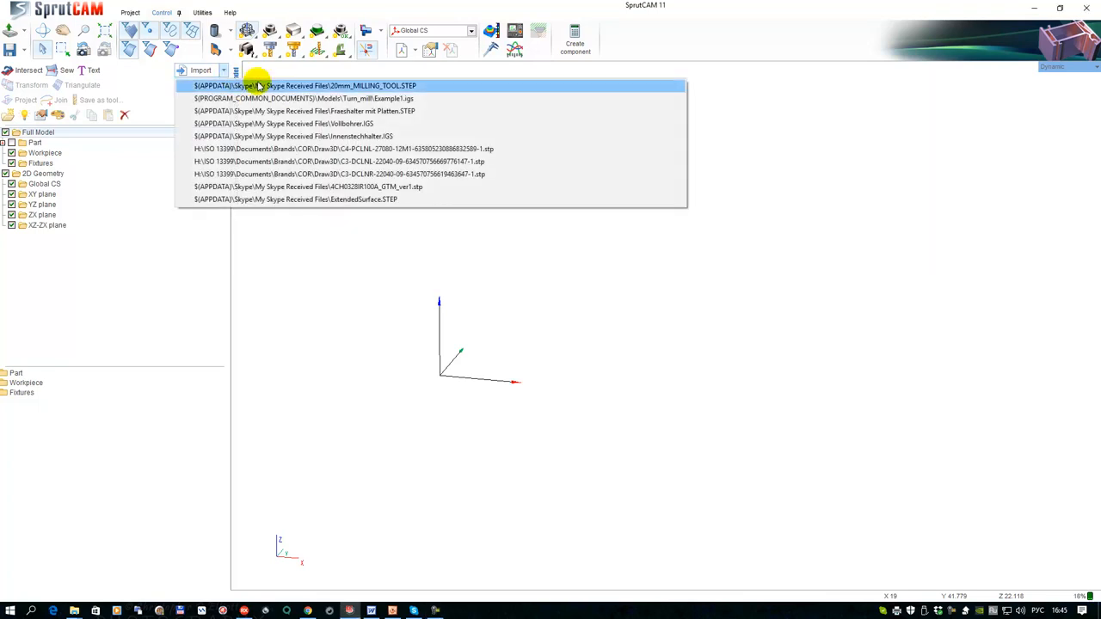
# Import the 20mm_MILLING_TOOL.STEP holder model and select it in the scene
pyautogui.click(306, 86)
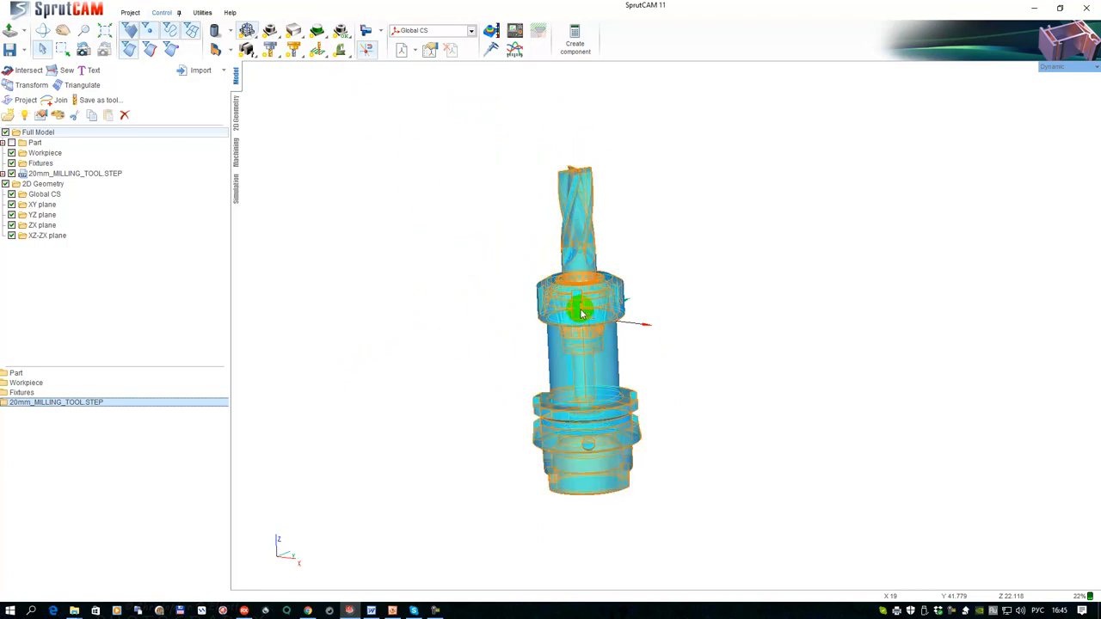
pyautogui.click(368, 33)
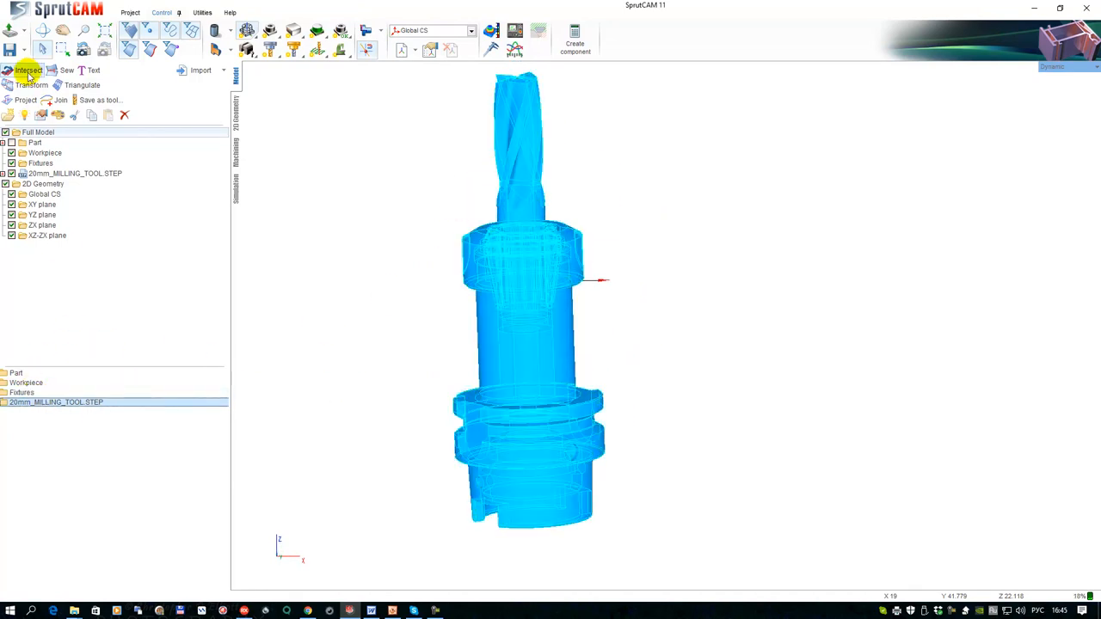
# Rotate the tool holder model 180 degrees so the cutter points down
pyautogui.click(31, 85)
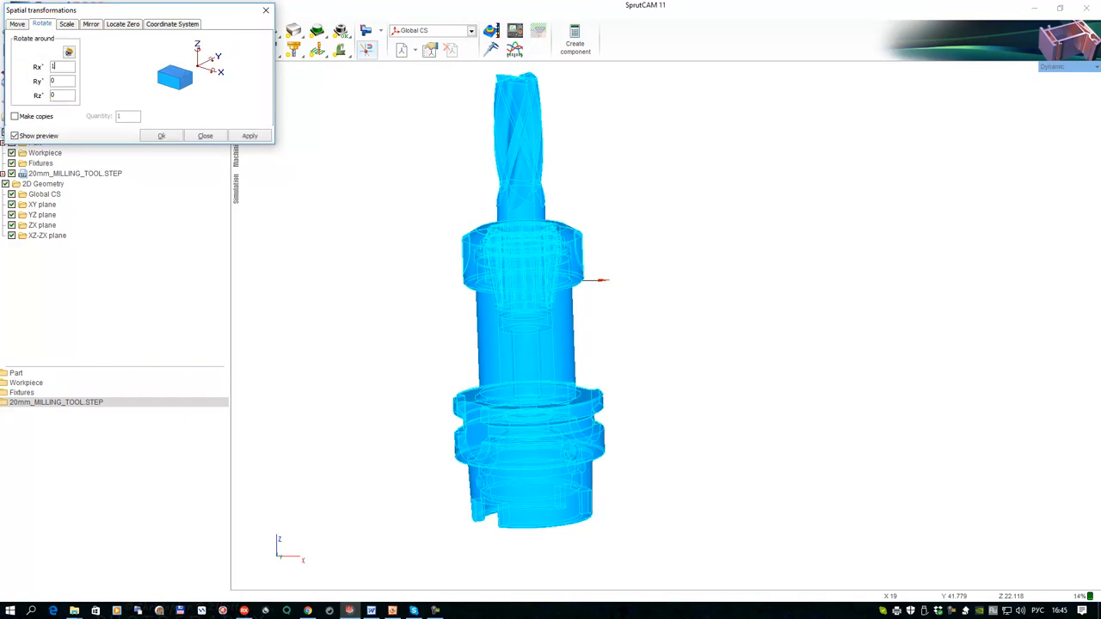
pyautogui.write('180')
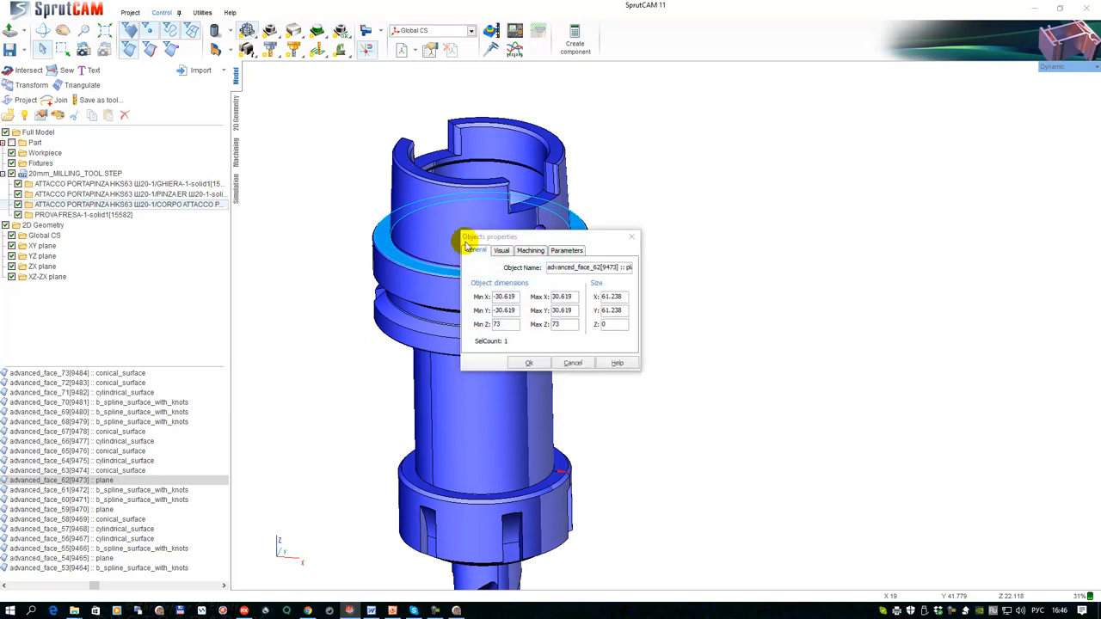
pyautogui.click(564, 324)
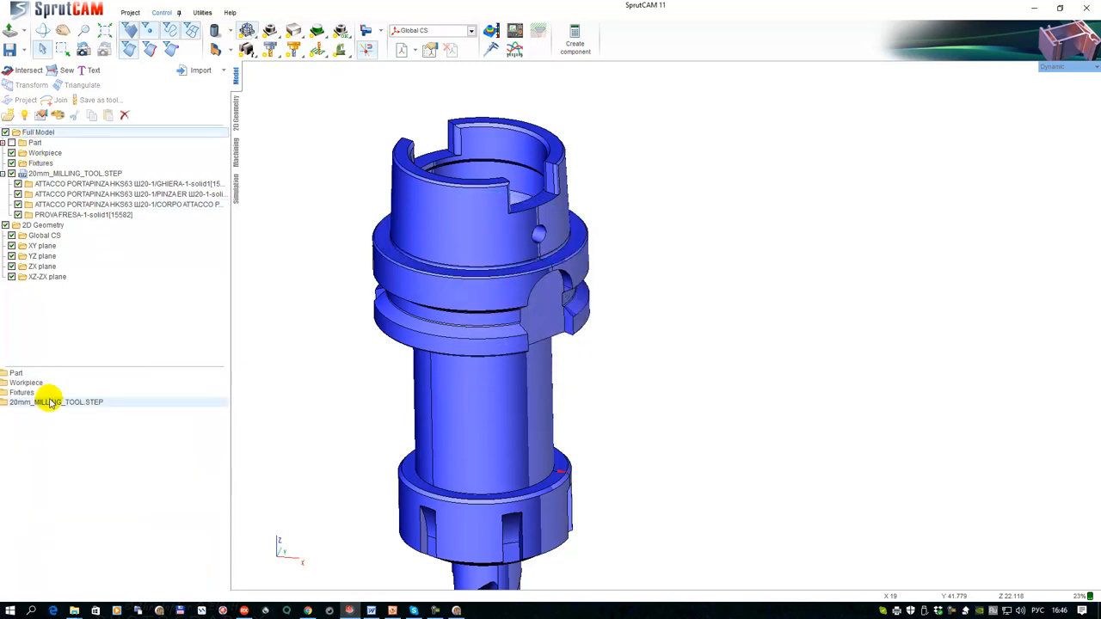
# Move the whole 20mm milling tool model -73 along Z
pyautogui.click(55, 402)
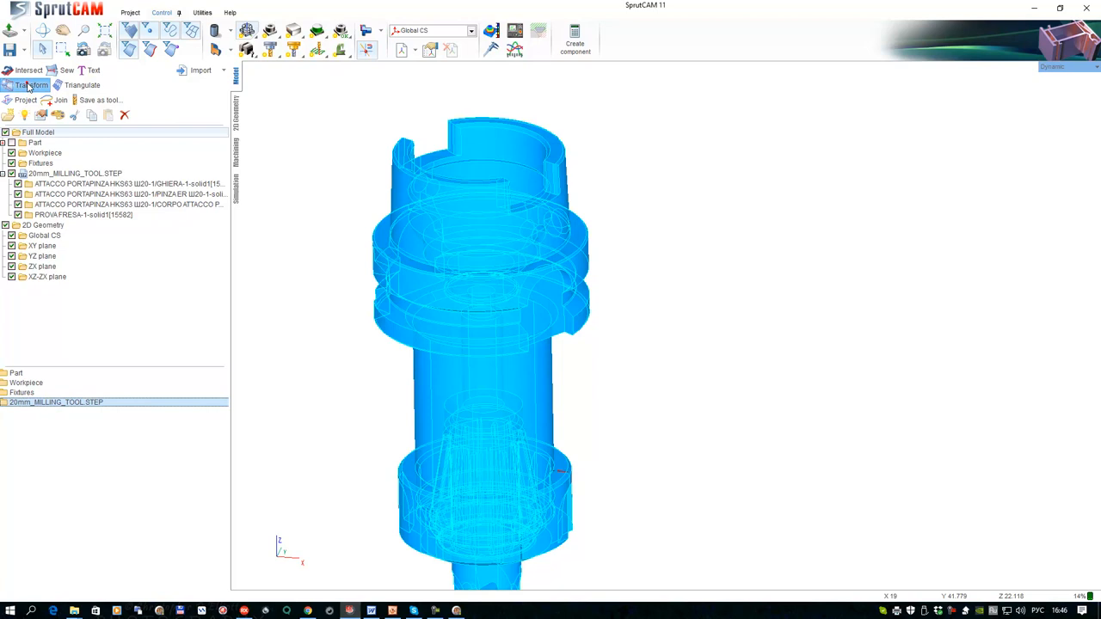
pyautogui.click(31, 86)
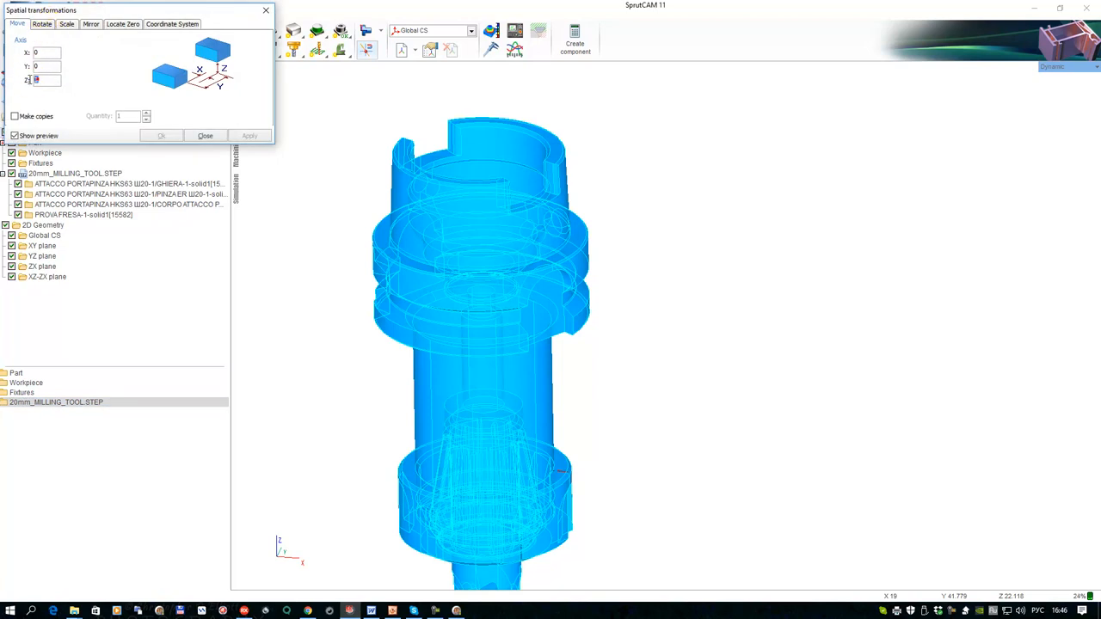
pyautogui.write('-73')
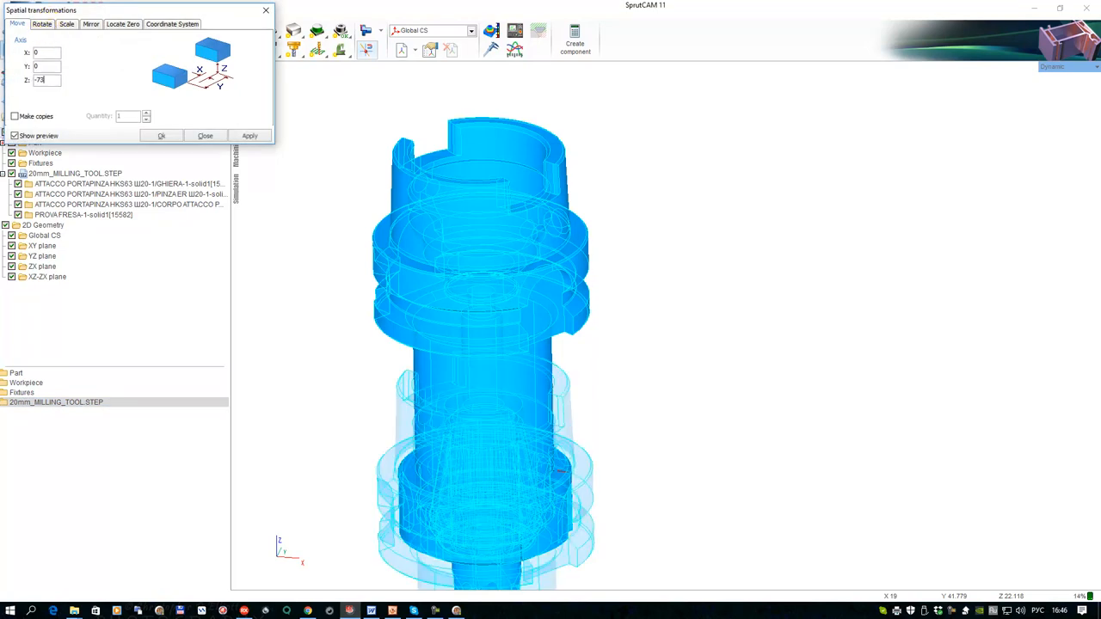
pyautogui.click(249, 134)
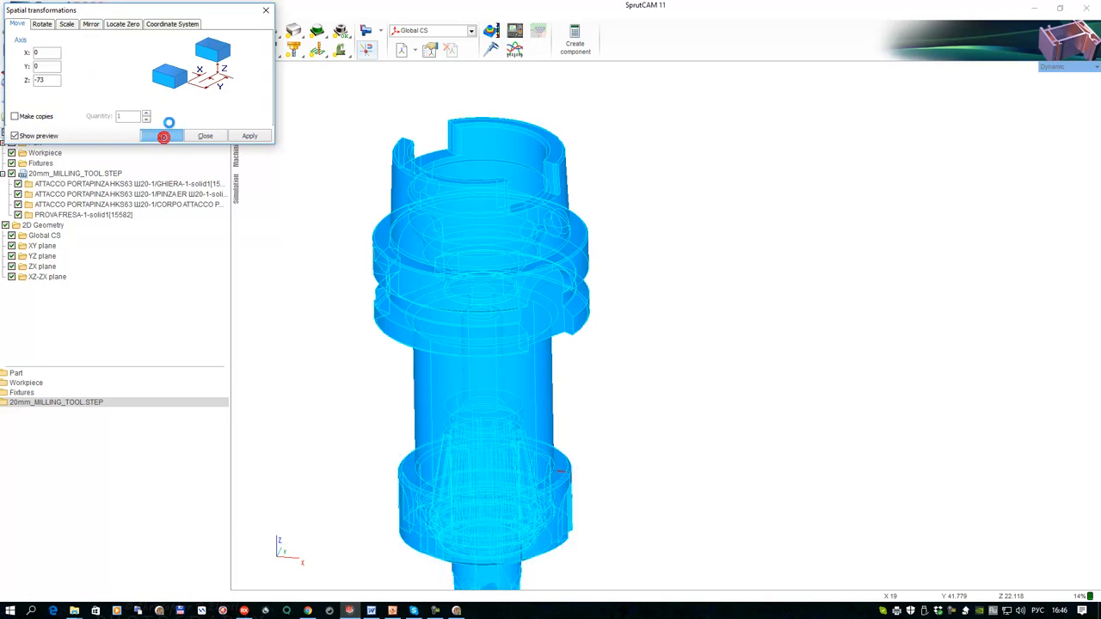
pyautogui.click(205, 134)
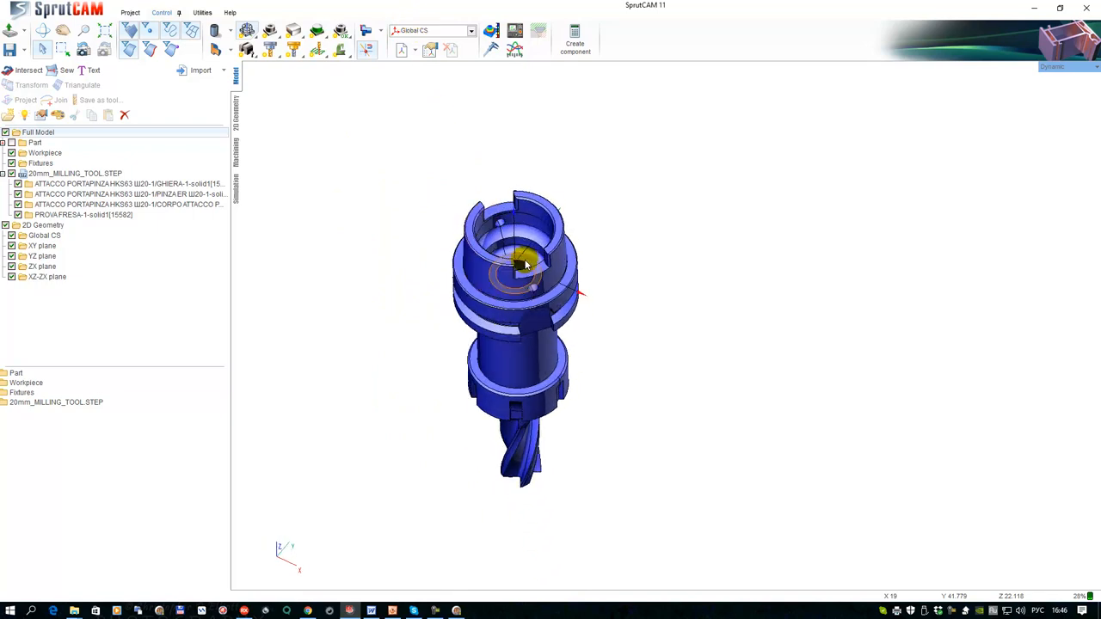
# Colour the tool holder's solid bodies dark grey
pyautogui.moveTo(525, 261); pyautogui.dragTo(512, 295)
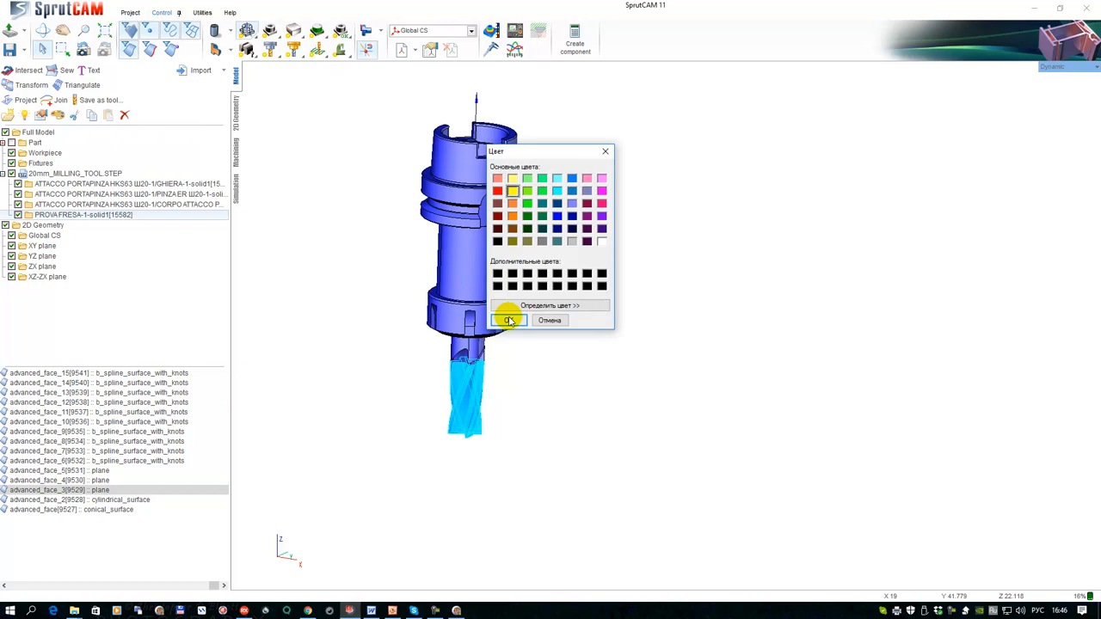
pyautogui.click(507, 319)
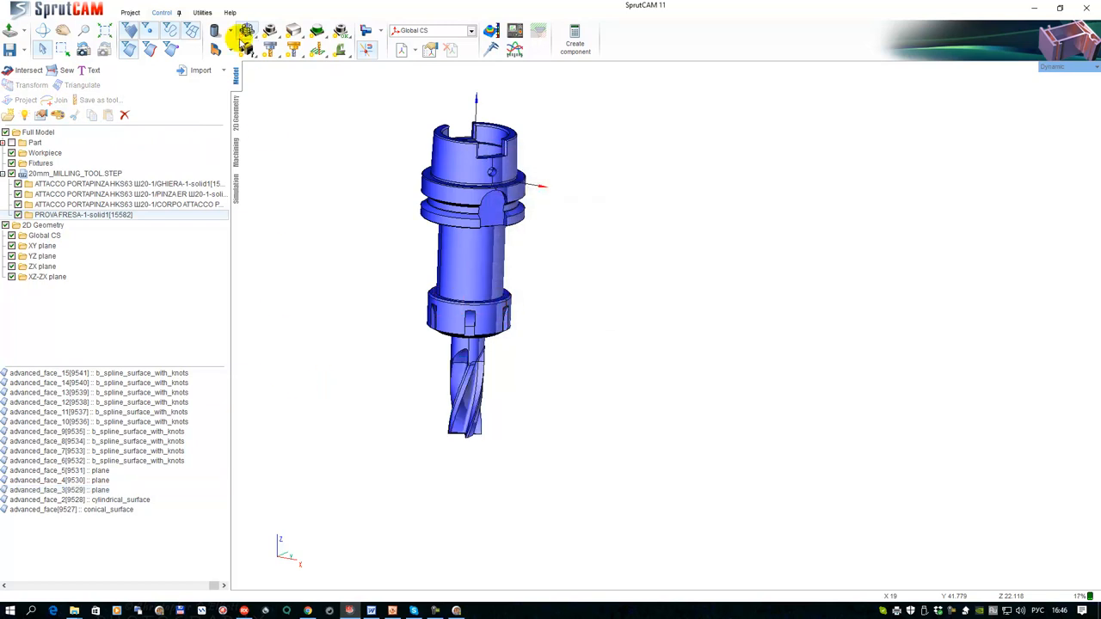
pyautogui.click(245, 31)
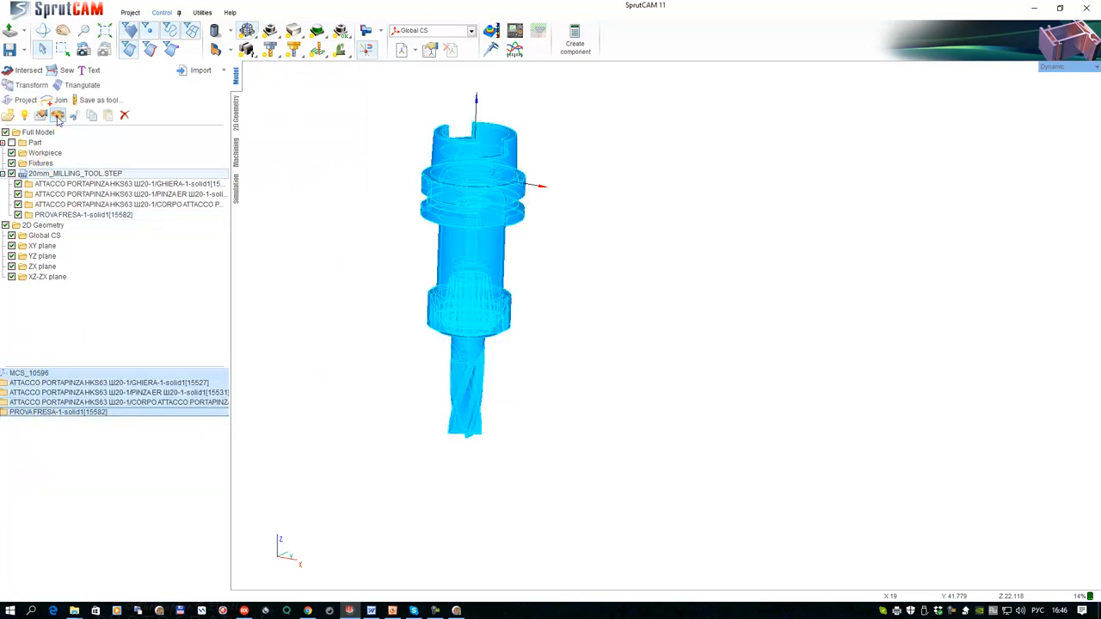
pyautogui.click(56, 115)
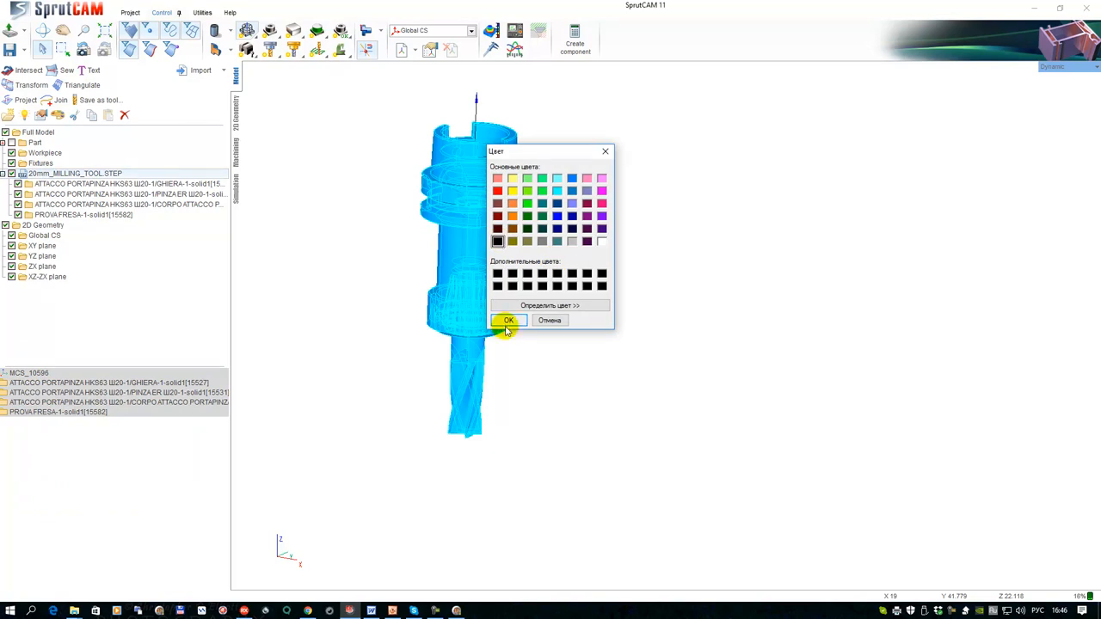
pyautogui.click(507, 320)
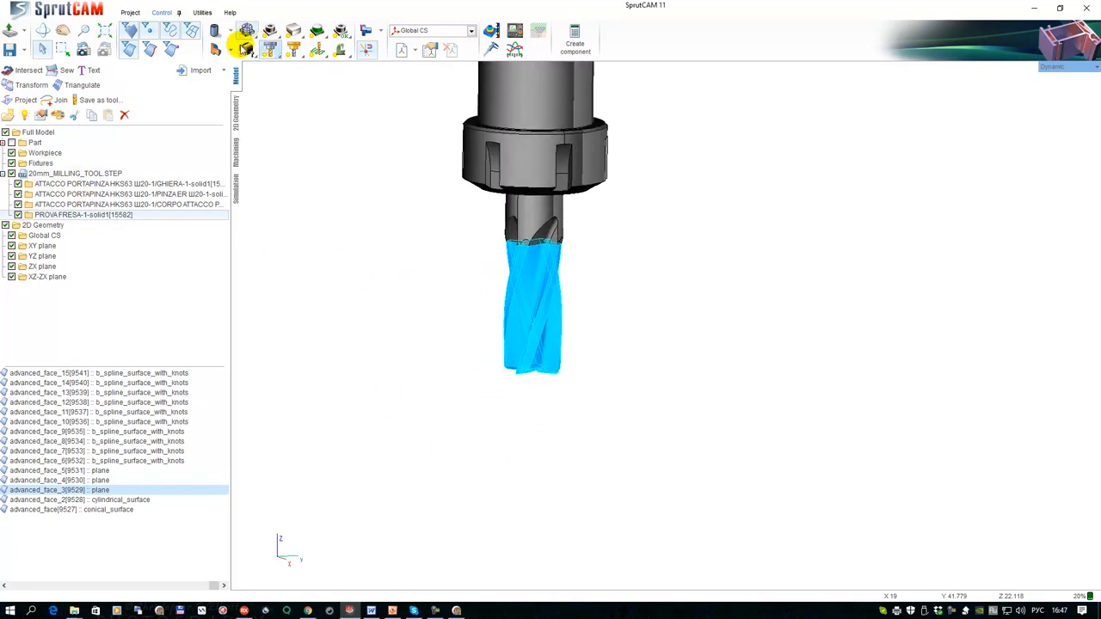
# Colour the selected cutter faces yellow
pyautogui.click(246, 48)
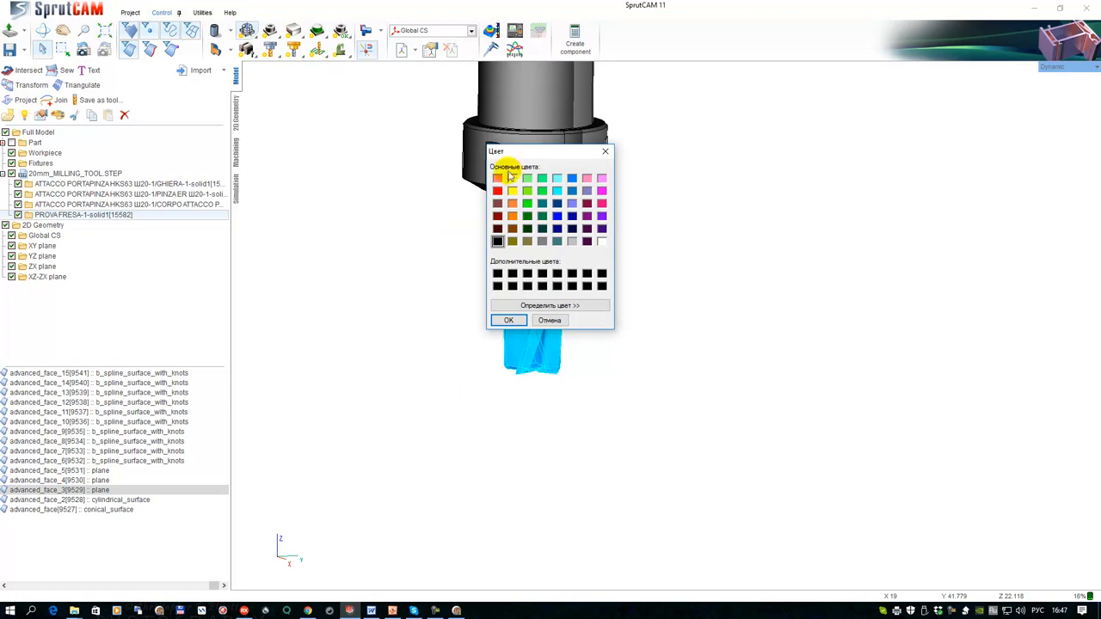
pyautogui.click(507, 320)
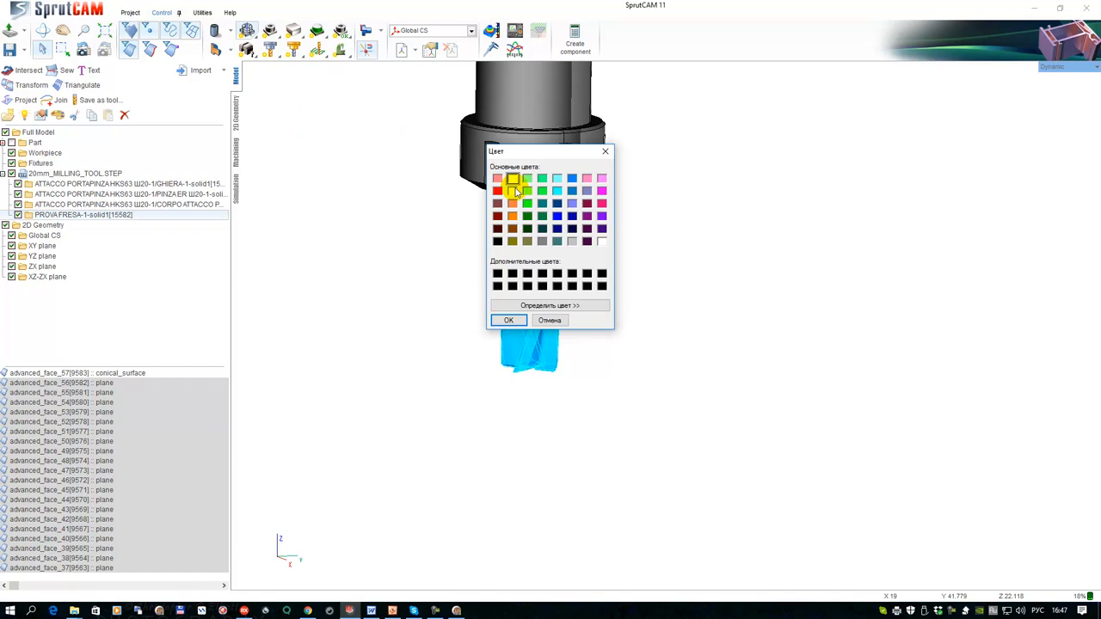
pyautogui.click(508, 320)
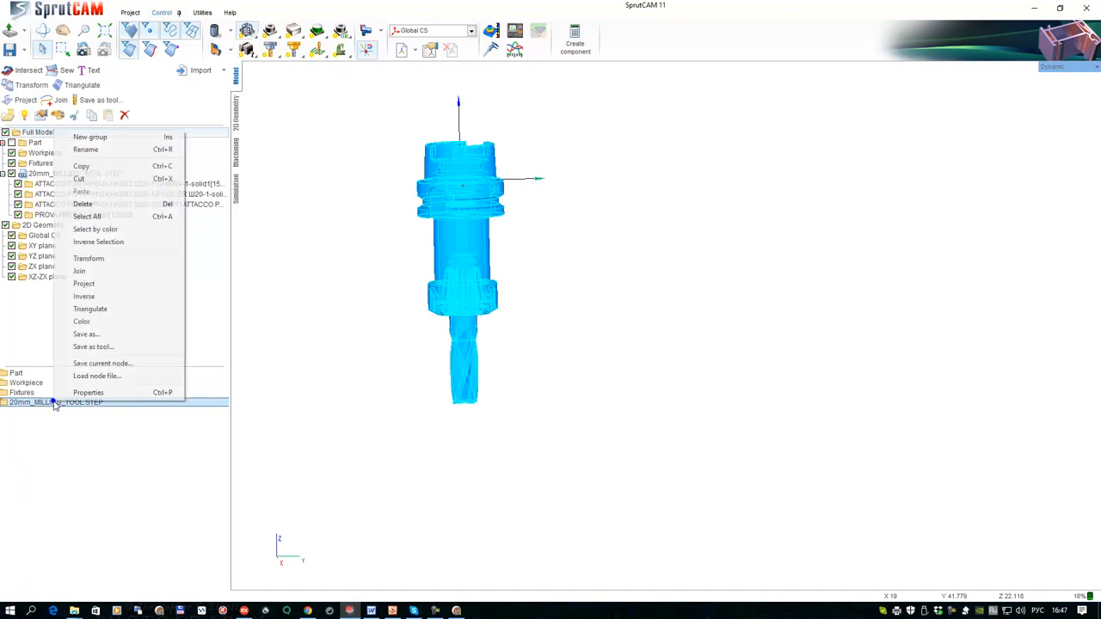
# Save the coloured tool as 20mm_MILLING_TOOL.osd (OSD stream data) in the Libraries folder
pyautogui.click(86, 333)
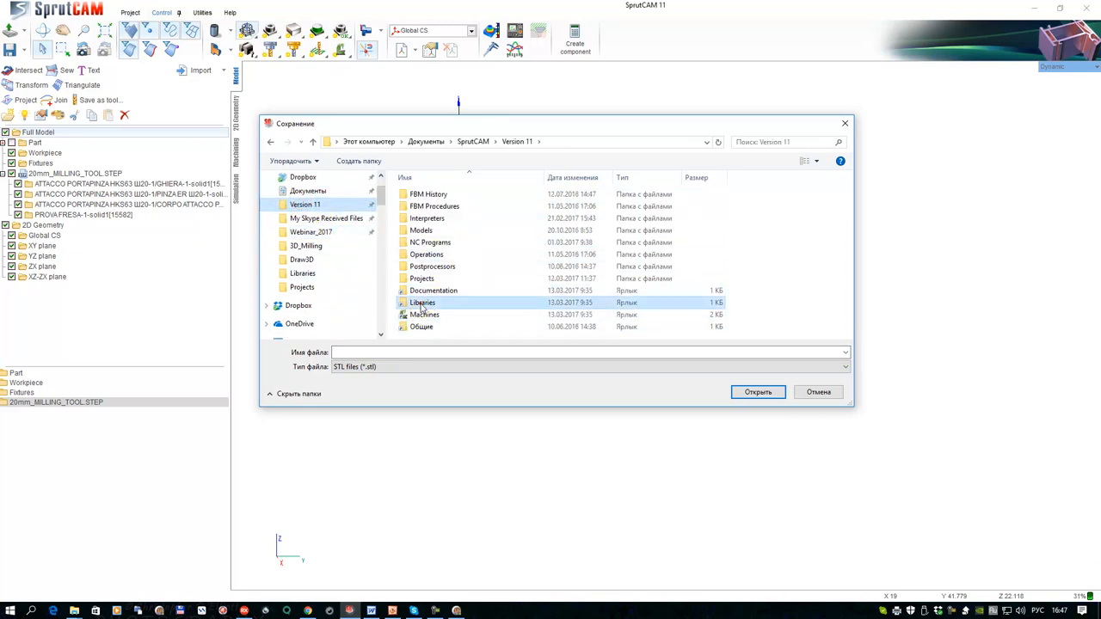
pyautogui.doubleClick(423, 302)
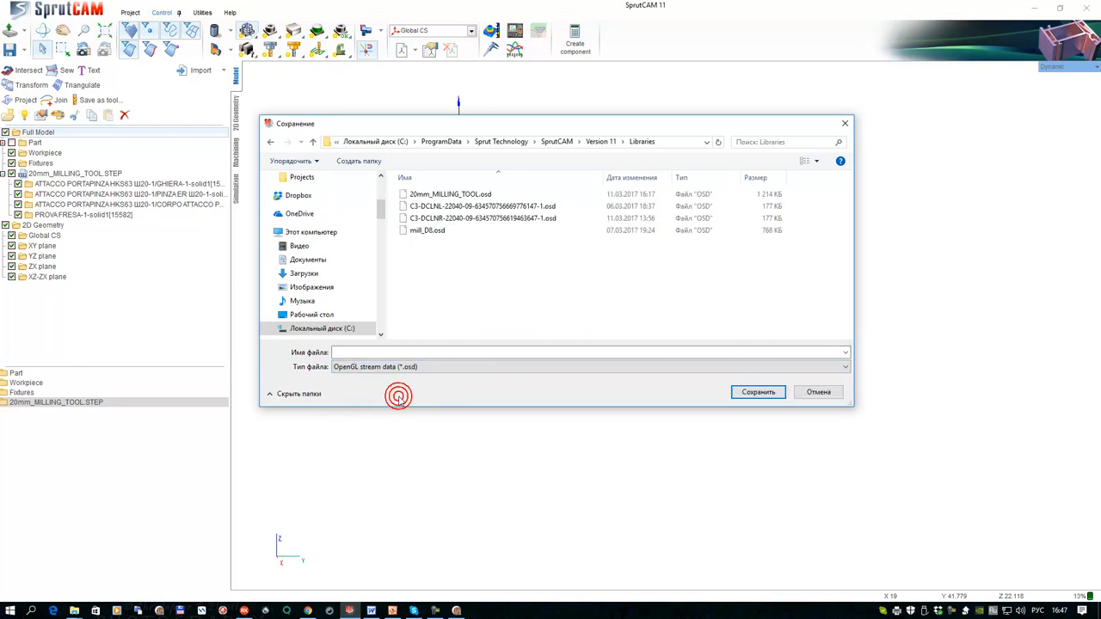
pyautogui.click(451, 192)
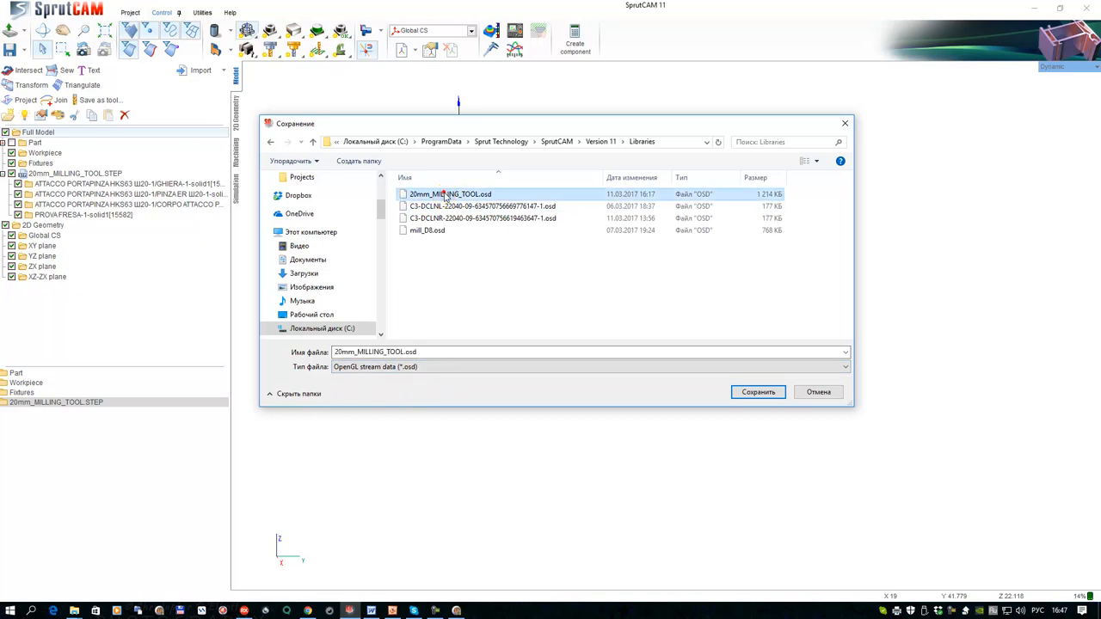
pyautogui.click(403, 193)
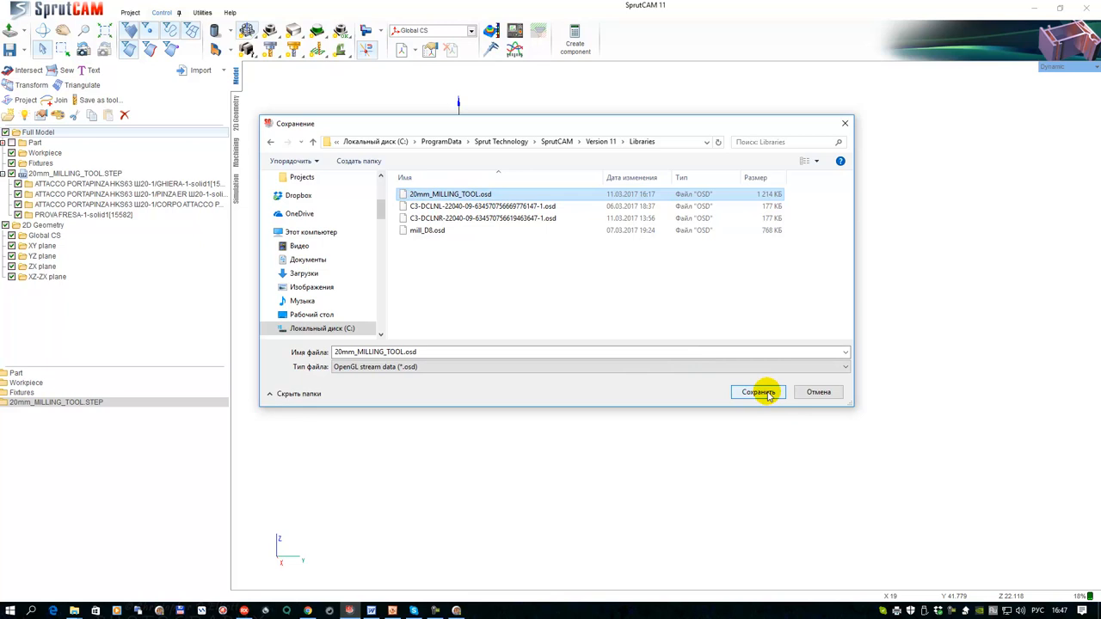
pyautogui.click(757, 392)
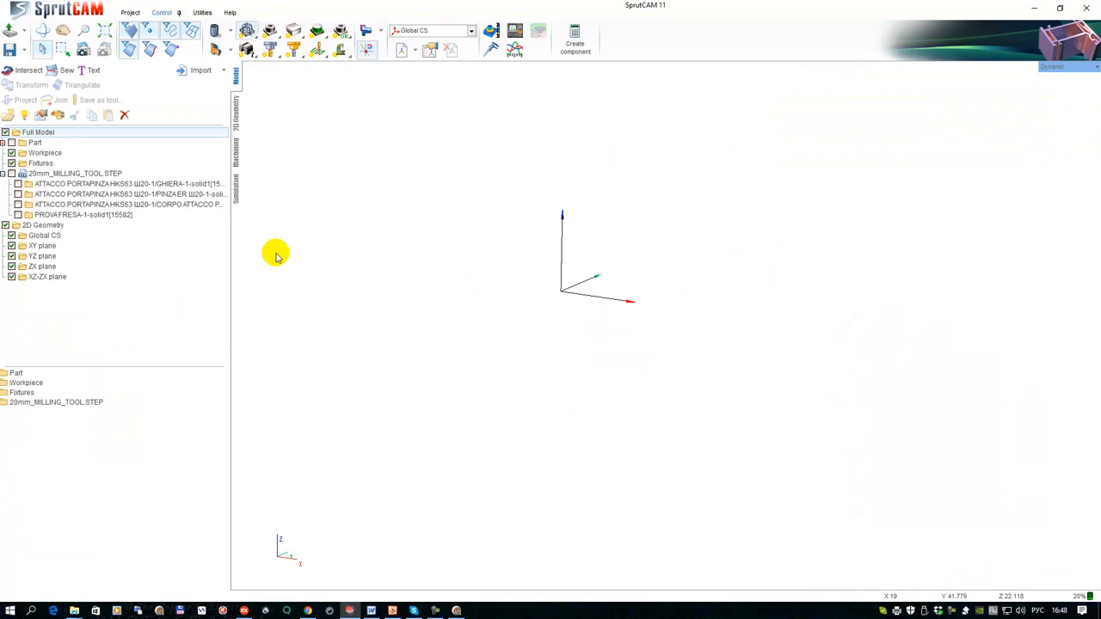
# Assign 20mm_MILLING_TOOL.osd as holder geometry for the 2D contouring operation's end mill
pyautogui.click(76, 172)
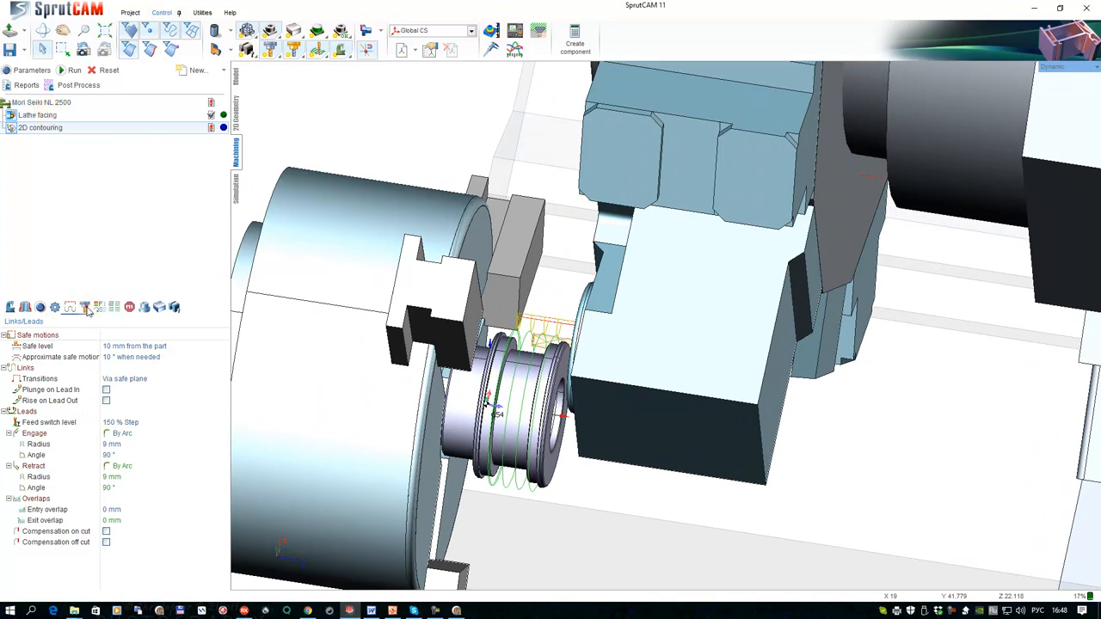
pyautogui.click(82, 306)
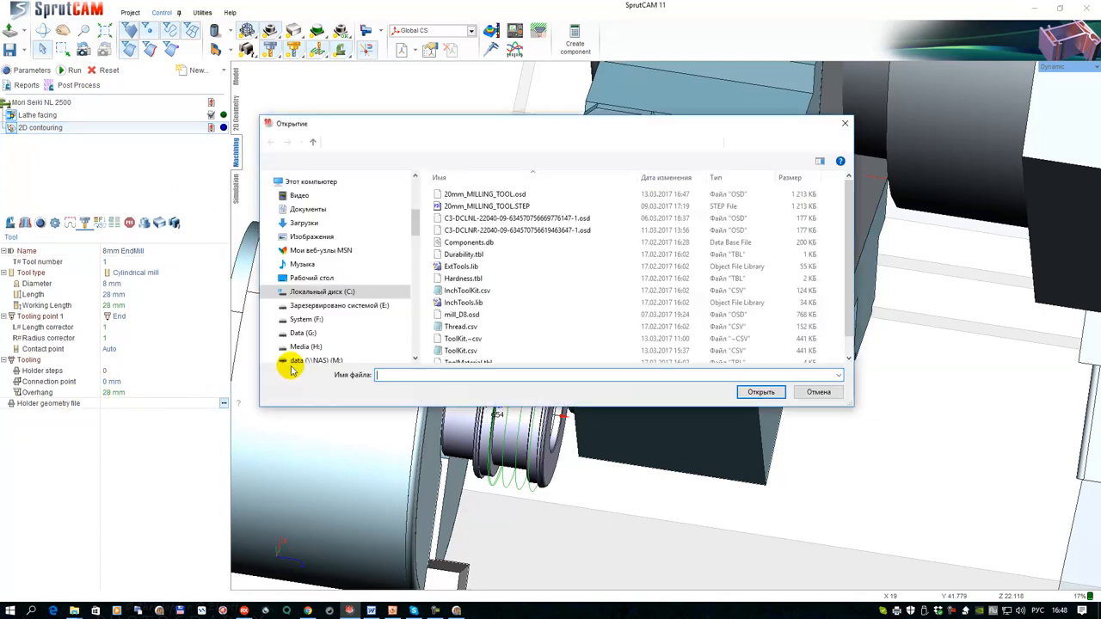
pyautogui.click(484, 193)
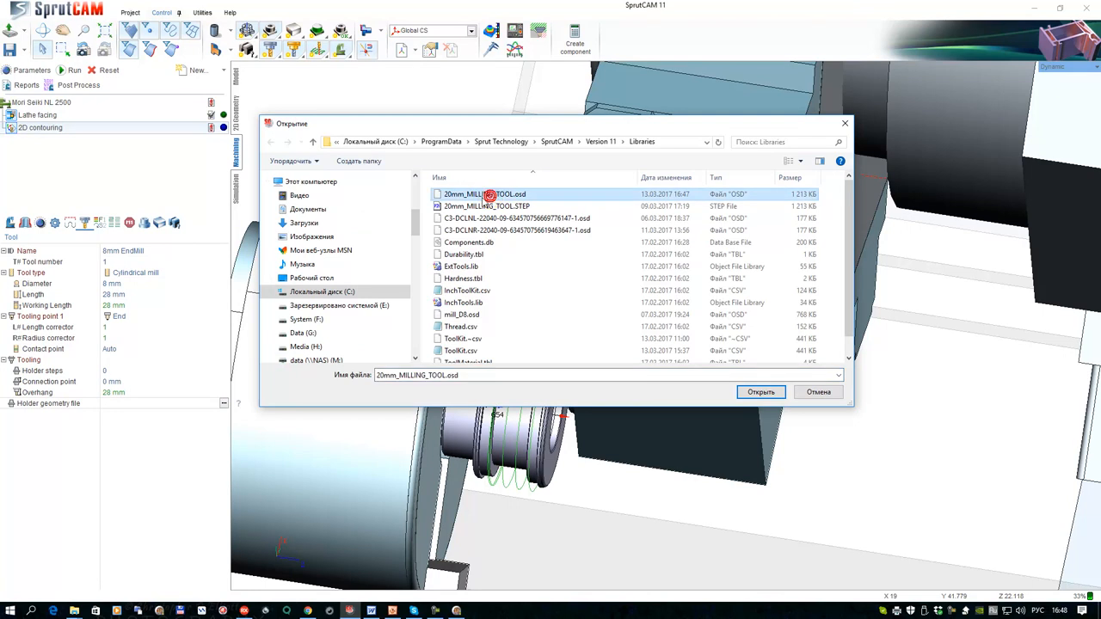
pyautogui.click(760, 392)
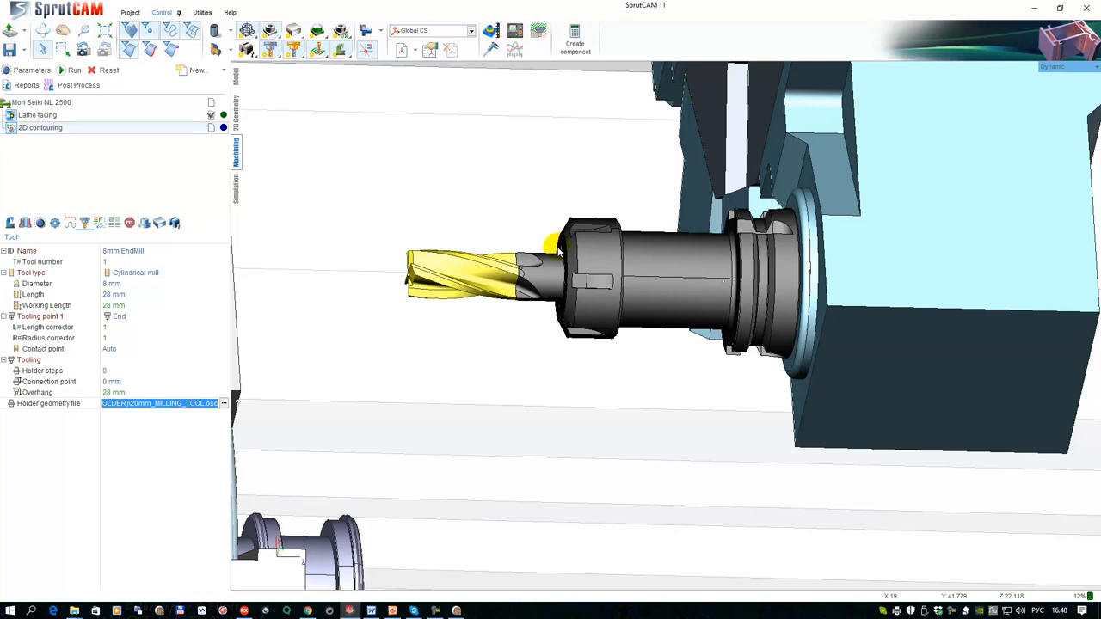
pyautogui.moveTo(472, 276)
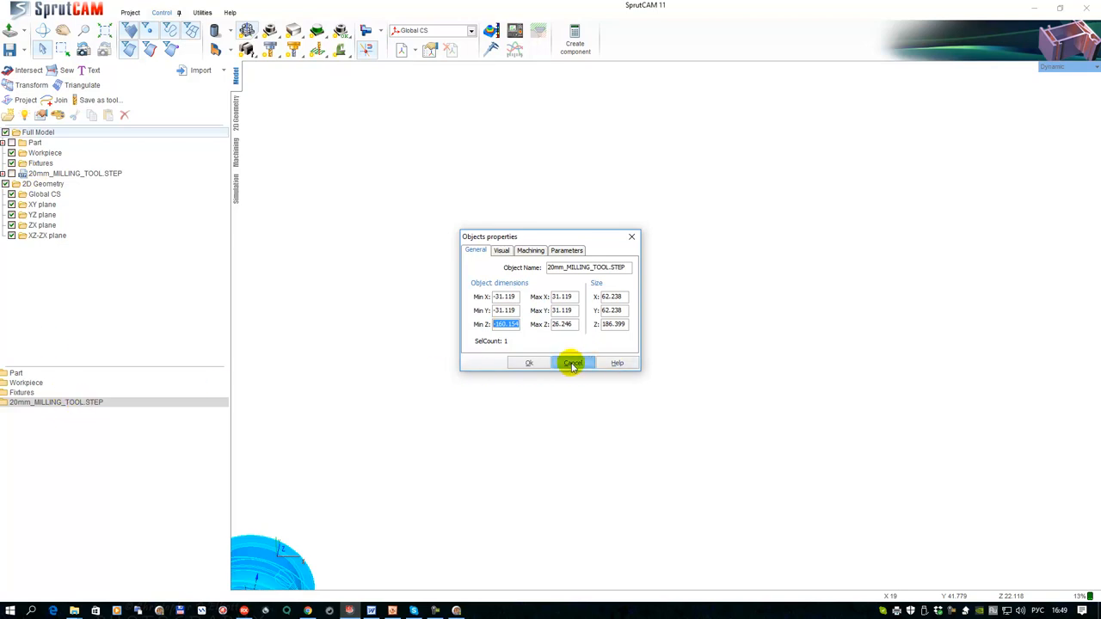
# Check the milling holder's dimensions and close its properties without changes
pyautogui.click(572, 361)
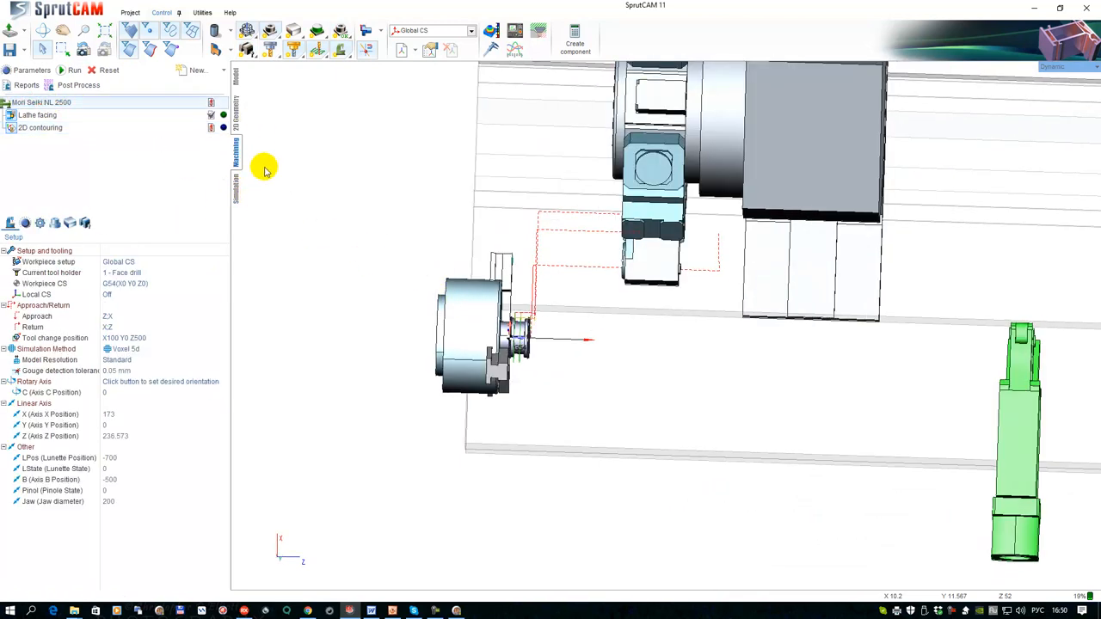
# Import the DCLNR turning holder .stp from recent files and select the whole model
pyautogui.click(223, 69)
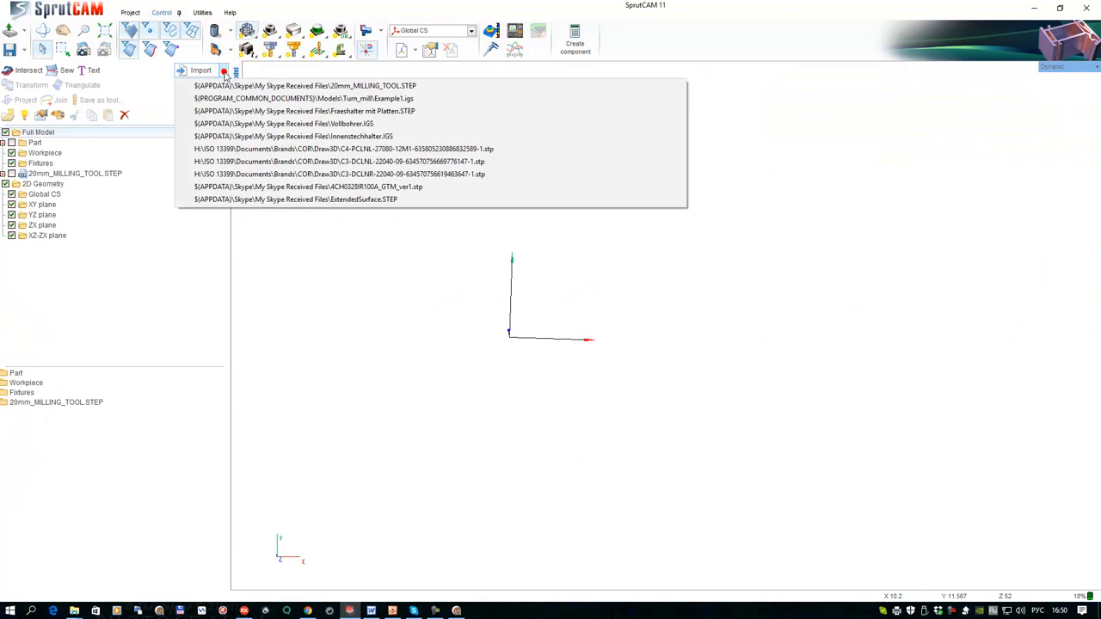
pyautogui.moveTo(344, 148)
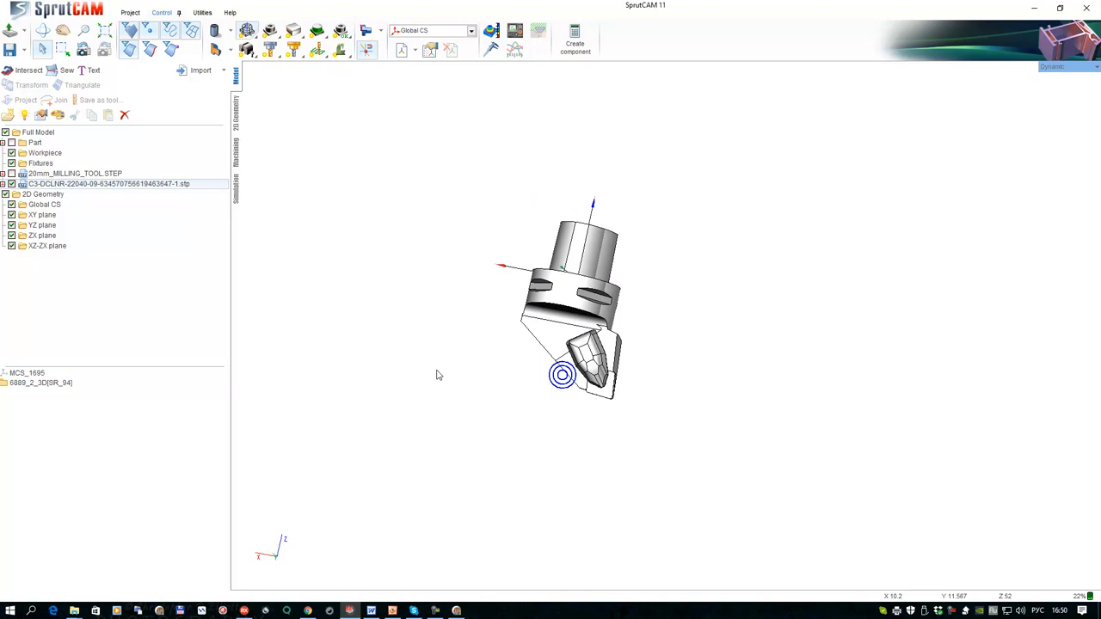
pyautogui.moveTo(562, 375); pyautogui.dragTo(392, 284)
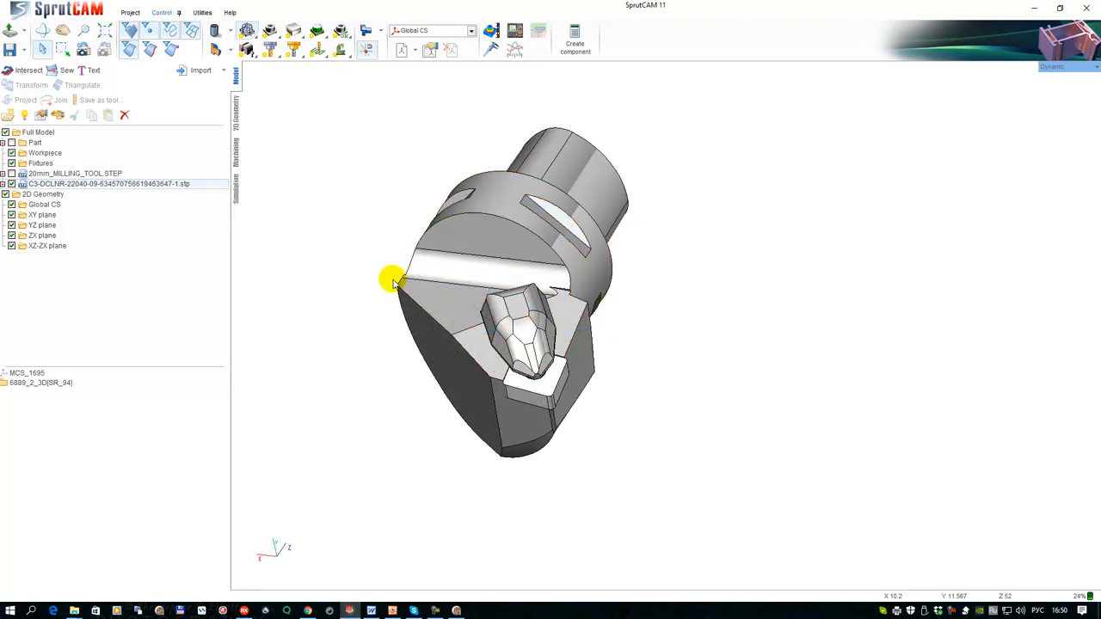
pyautogui.click(27, 371)
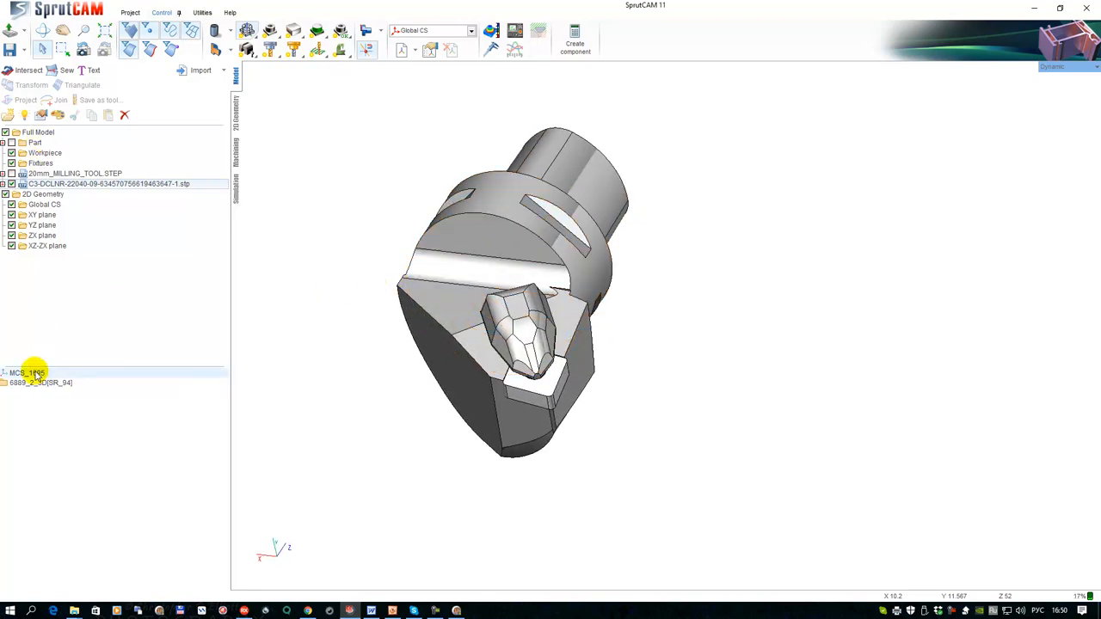
pyautogui.click(38, 130)
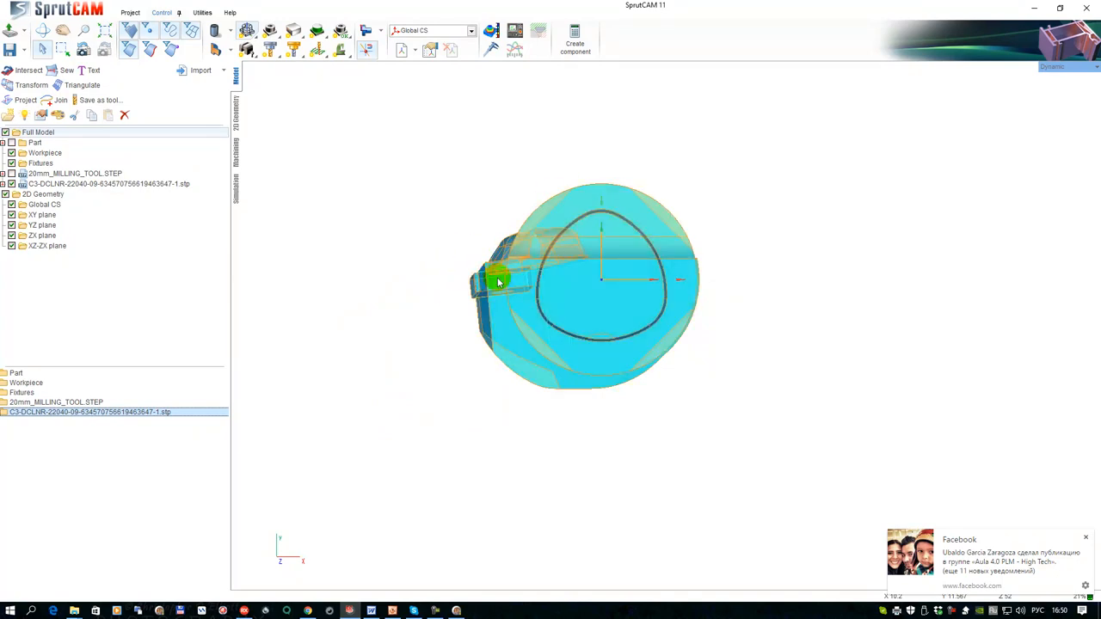
pyautogui.moveTo(499, 279)
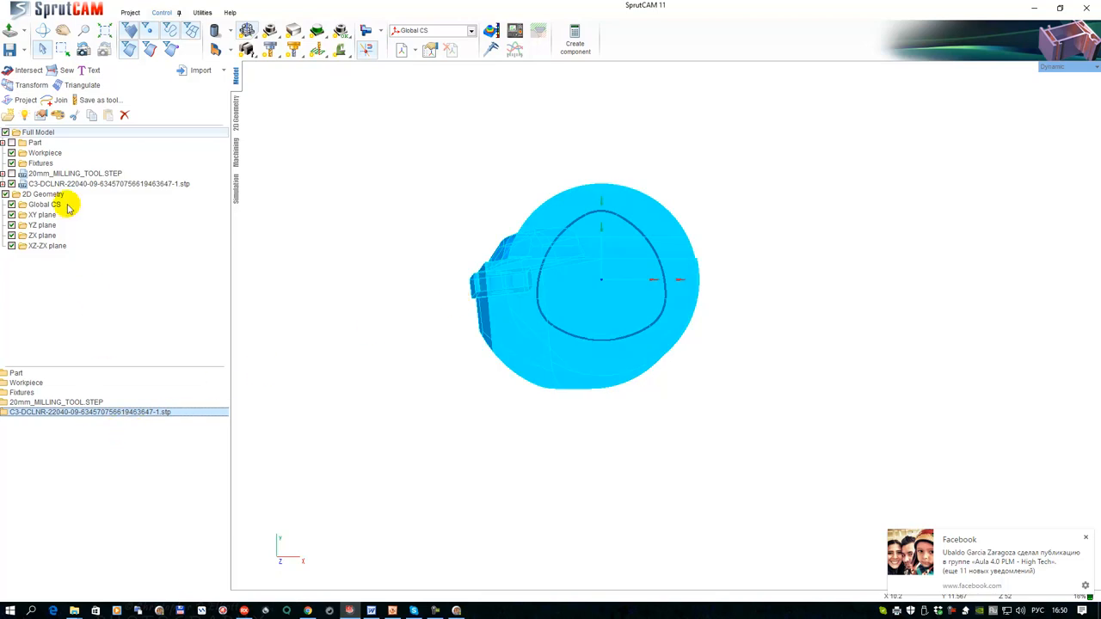
# Rotate the turning holder 90 degrees about X and reselect it for a further rotation
pyautogui.click(31, 84)
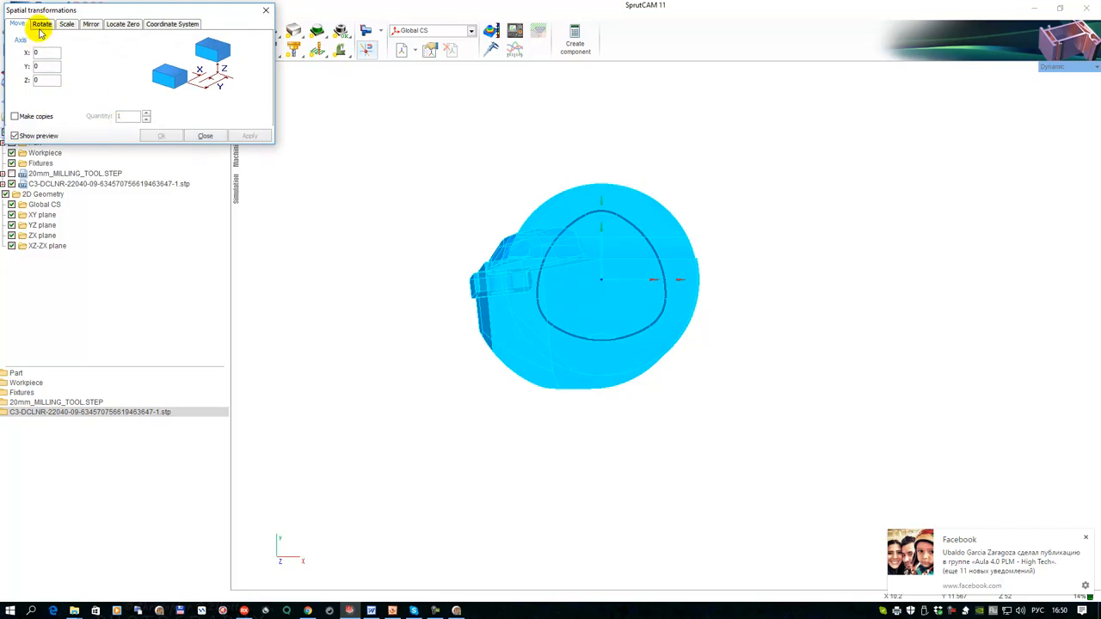
pyautogui.click(41, 24)
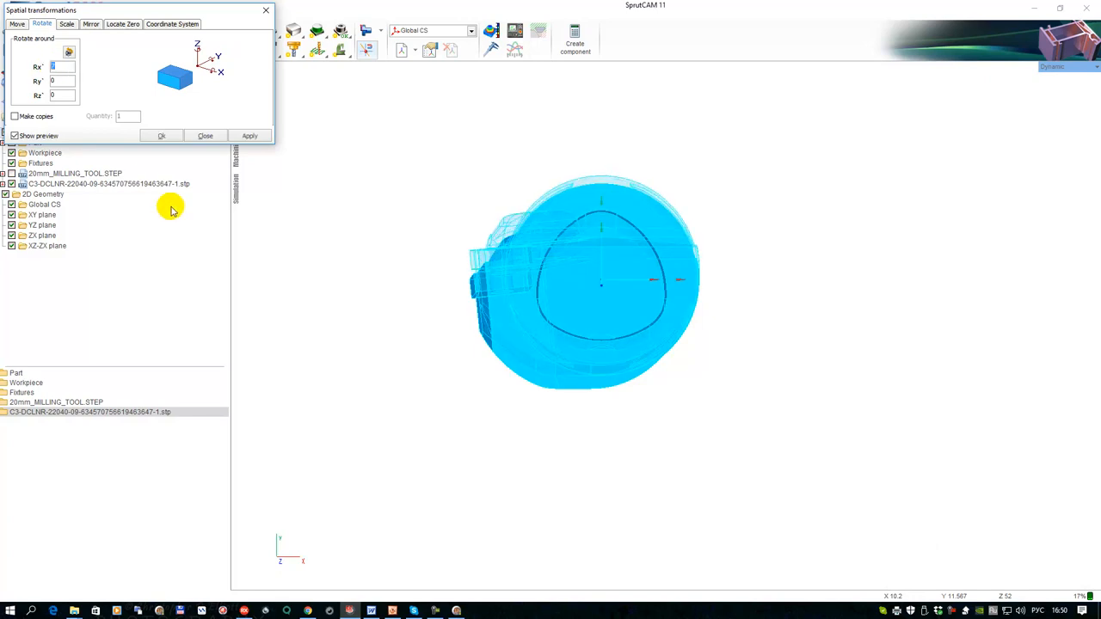
pyautogui.write('90')
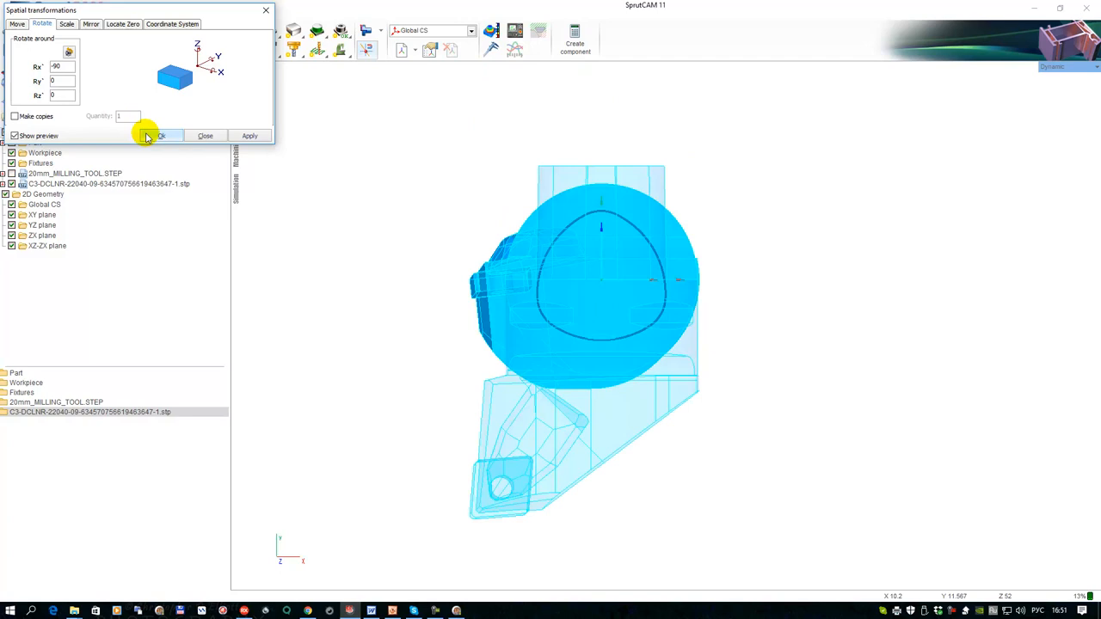
pyautogui.click(162, 134)
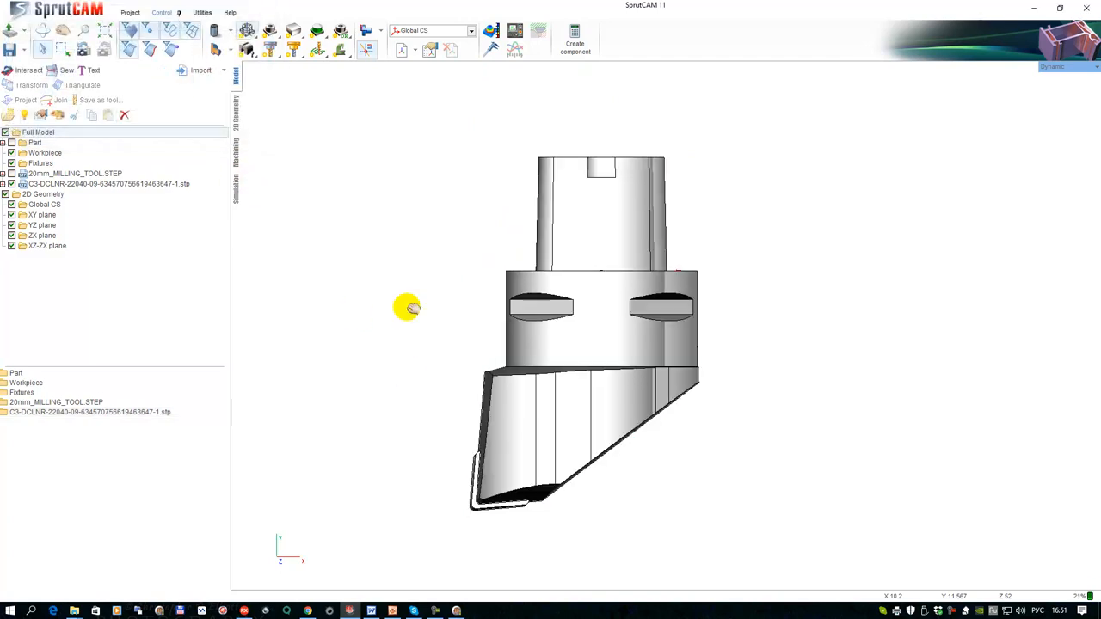
pyautogui.moveTo(406, 306); pyautogui.dragTo(433, 386)
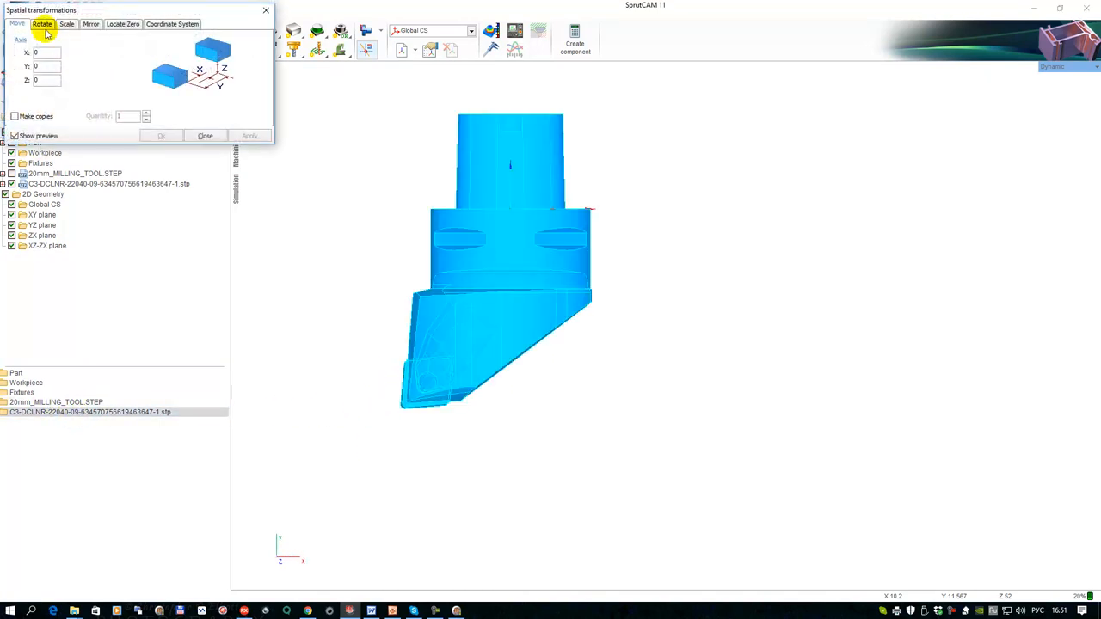
pyautogui.click(41, 24)
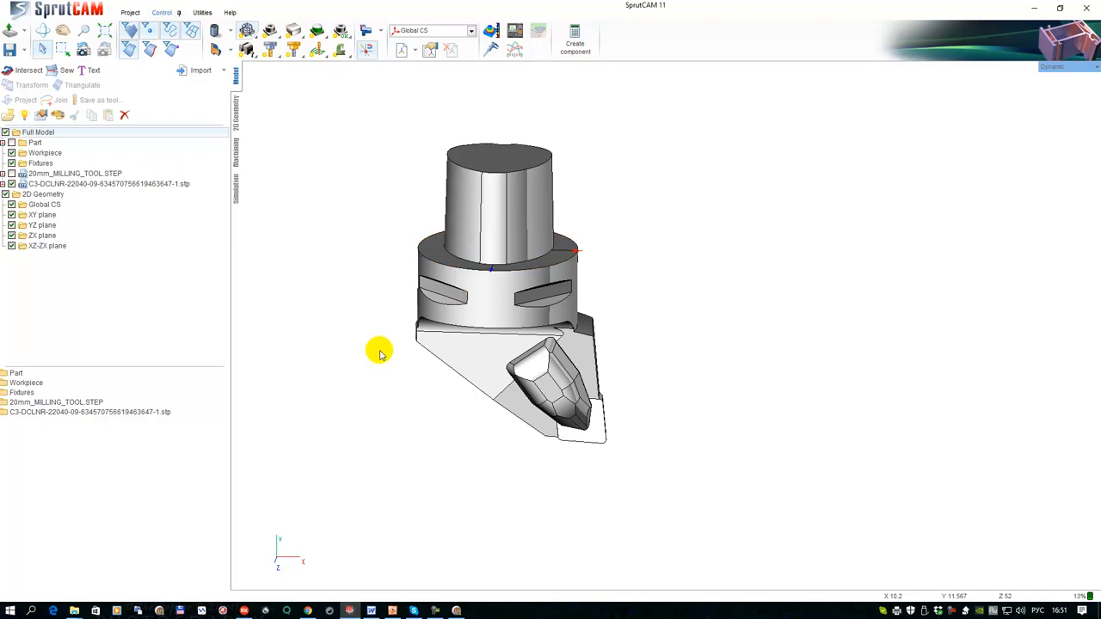
# Colour the cutting insert yellow and the holder body dark grey
pyautogui.click(90, 411)
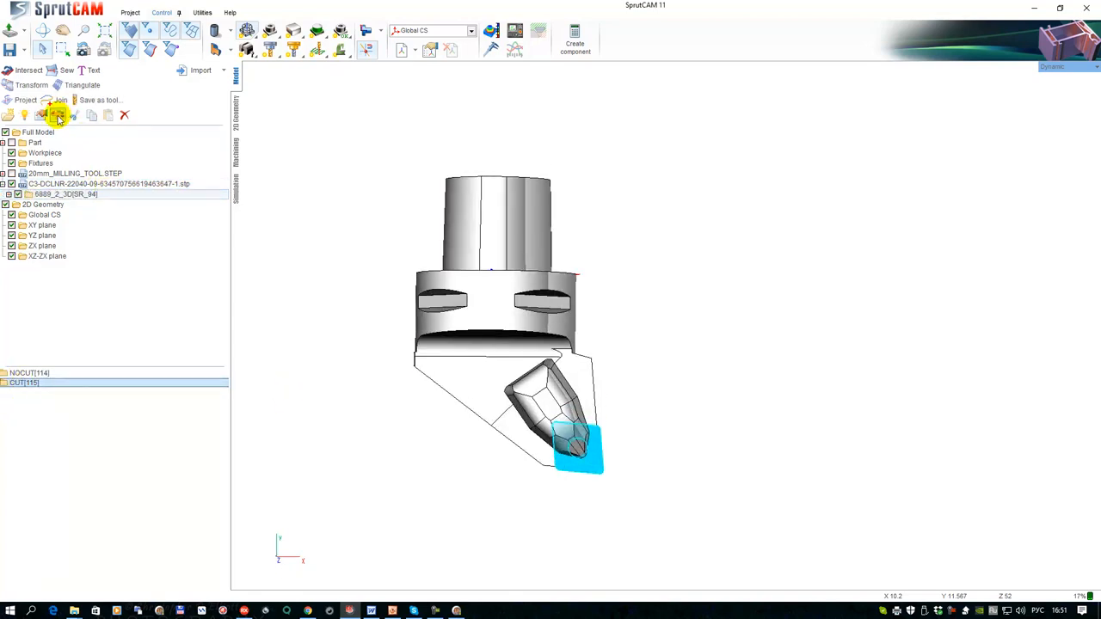
pyautogui.click(59, 114)
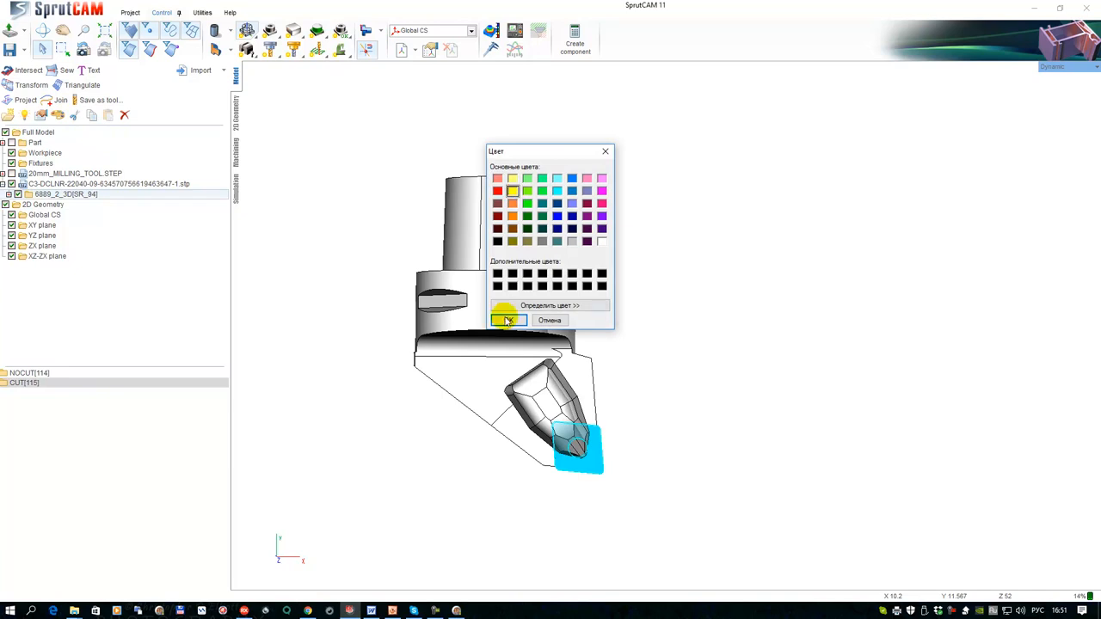
pyautogui.click(505, 320)
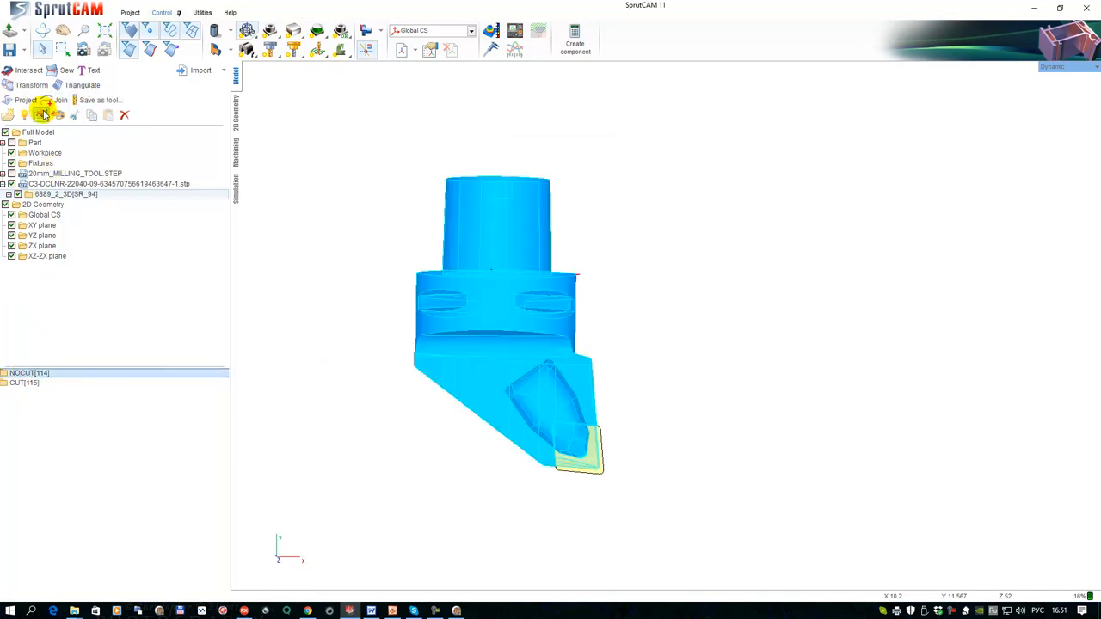
pyautogui.click(41, 114)
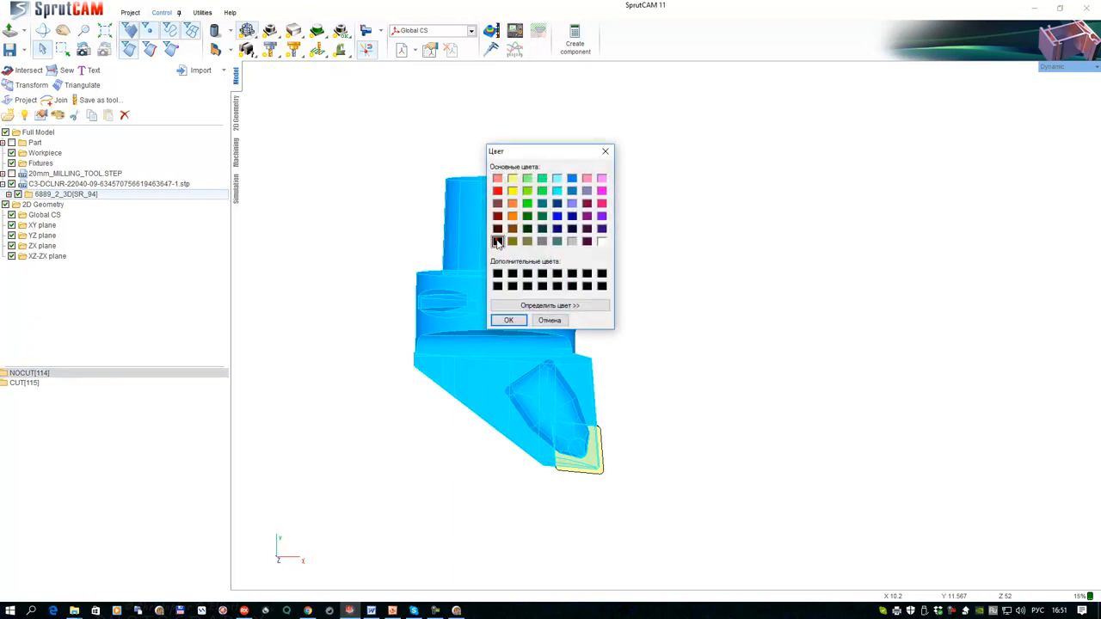
pyautogui.click(507, 320)
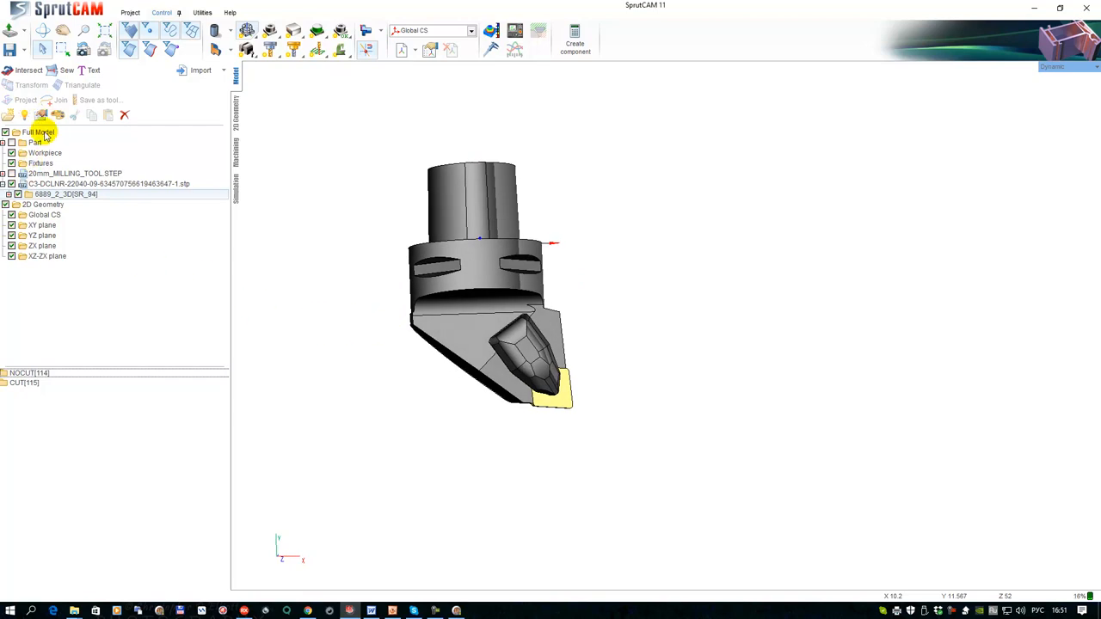
# Save the turning holder as a tool OSD file in Libraries, overwriting the existing copy
pyautogui.rightClick(38, 131)
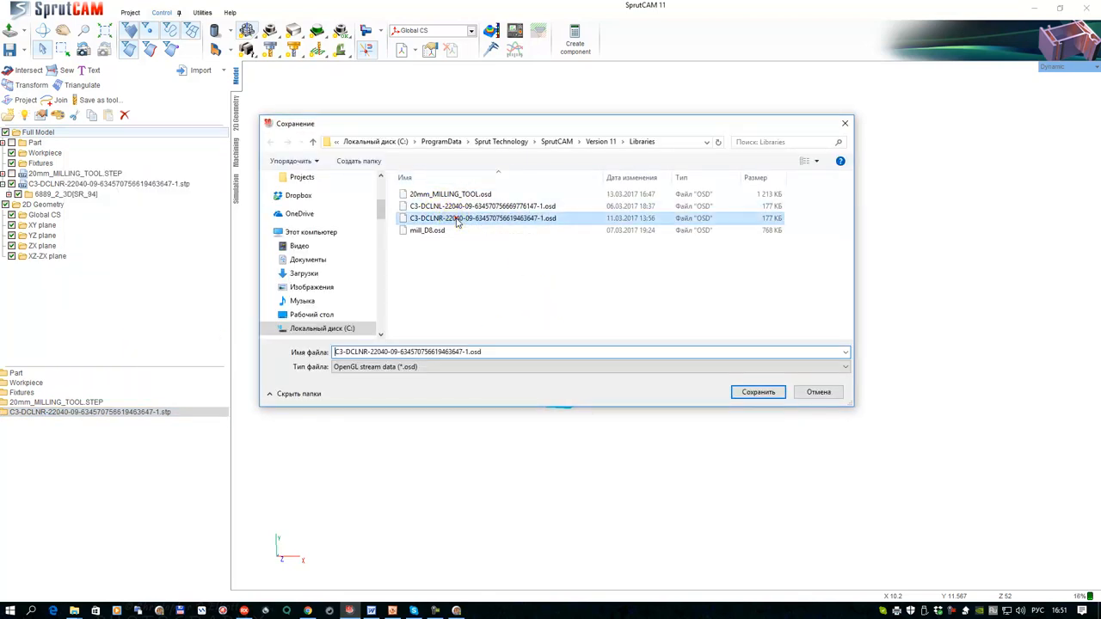
pyautogui.click(757, 393)
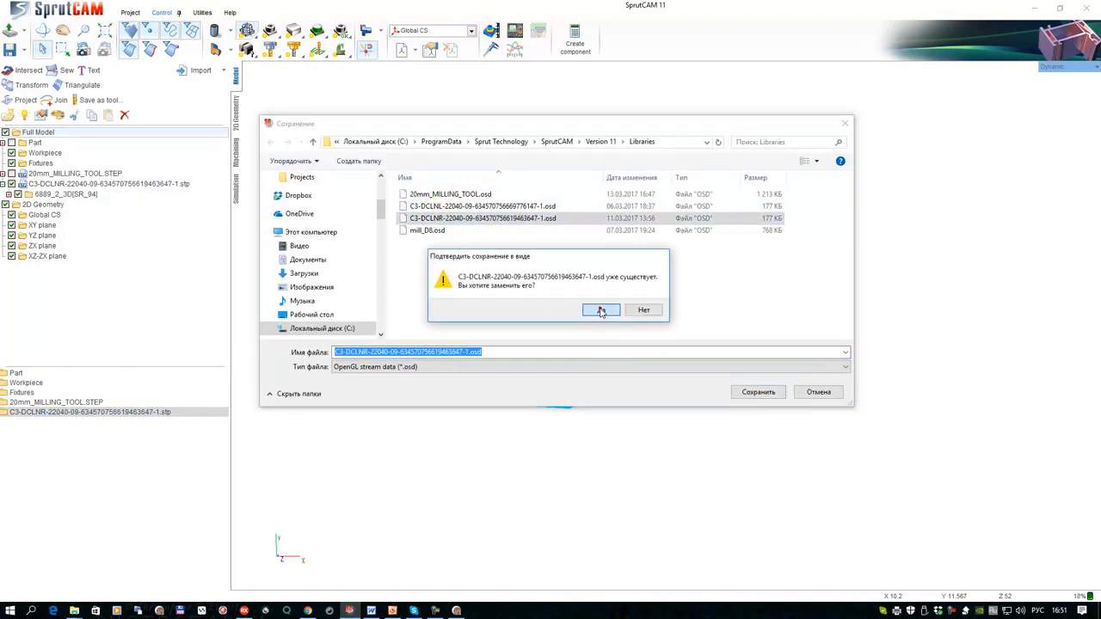
pyautogui.click(601, 310)
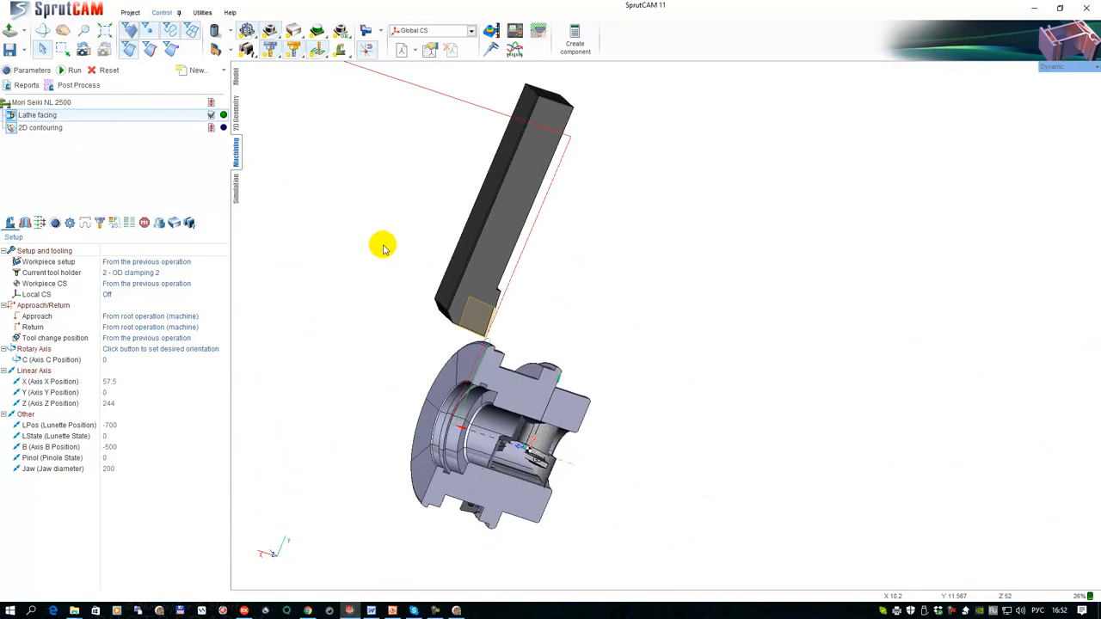
# Assign the CCLNR .osd as holder geometry for the Lathe facing tool and inspect its fit
pyautogui.click(100, 224)
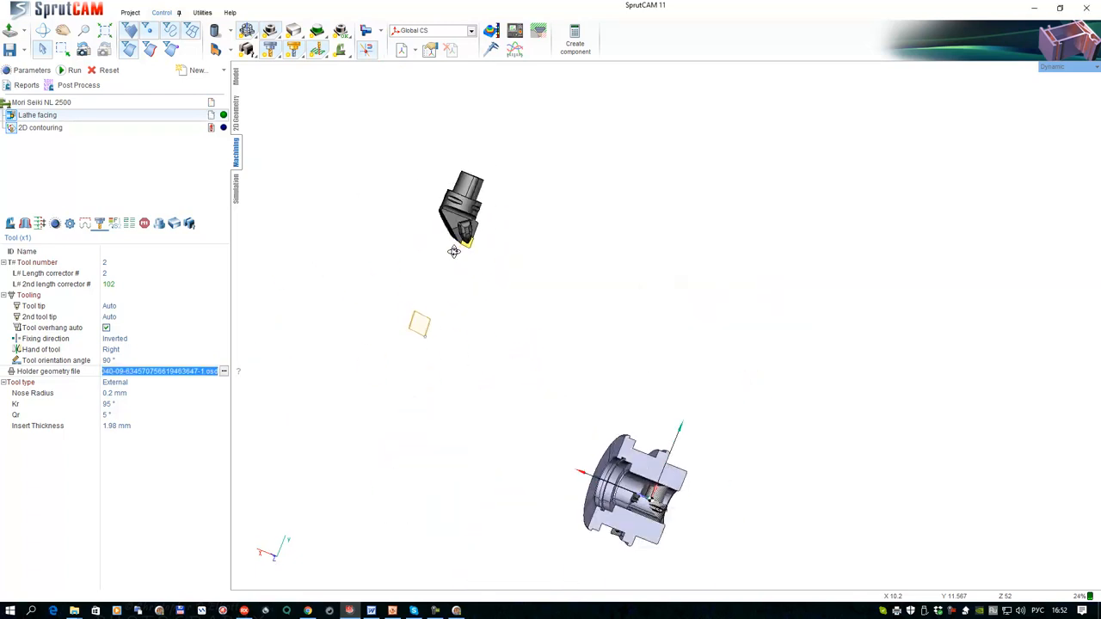
pyautogui.moveTo(454, 252); pyautogui.dragTo(388, 436)
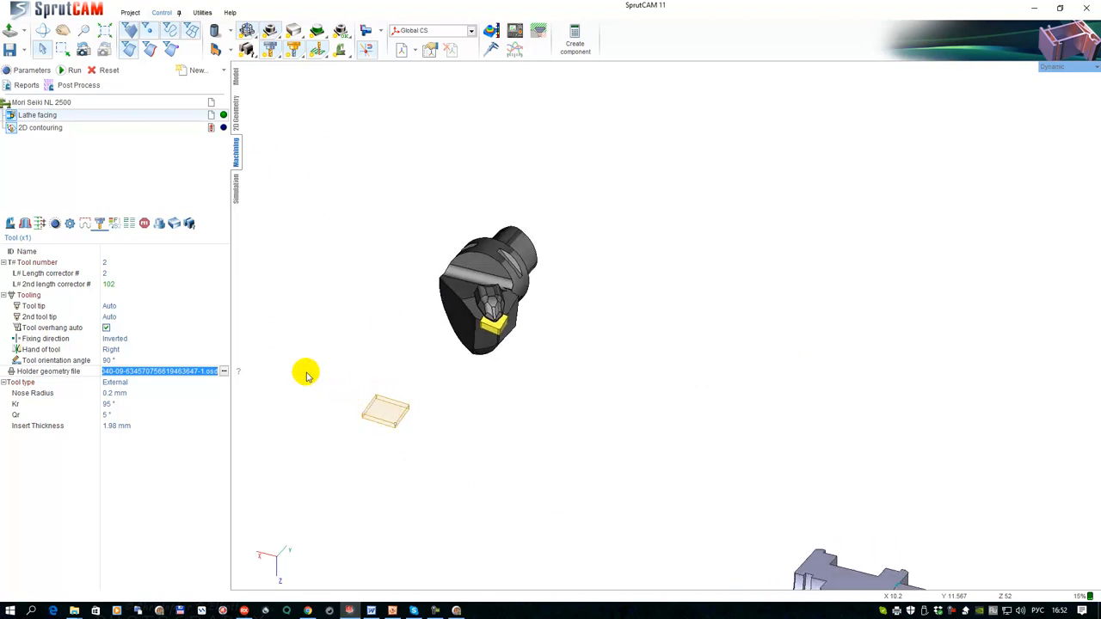
pyautogui.moveTo(385, 434)
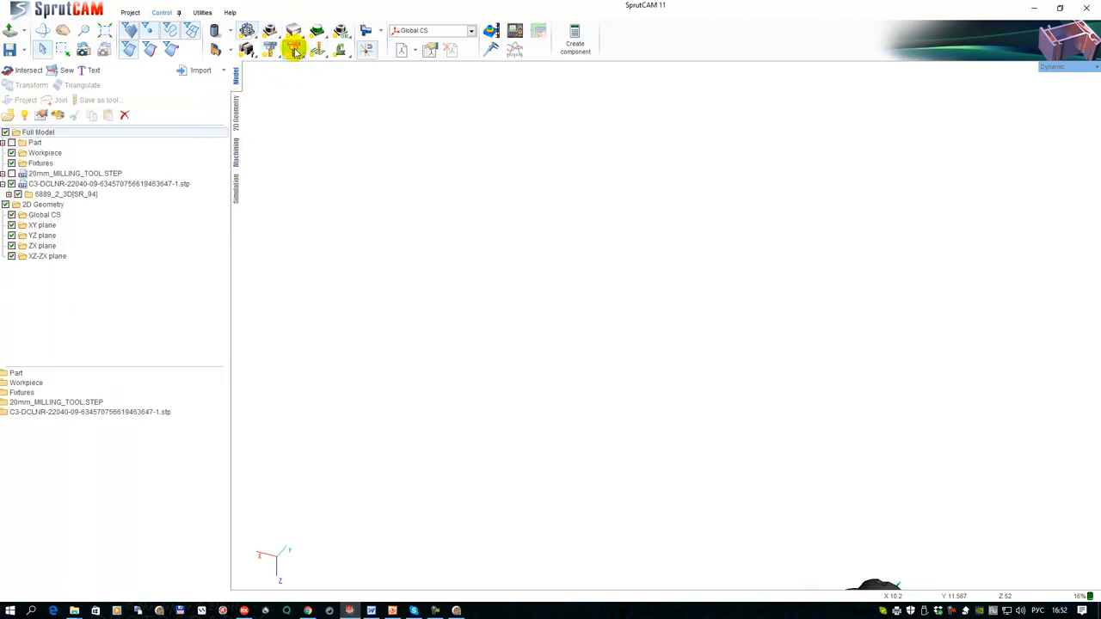
# Review the CCLNR holder's Min/Max and Size values in Object properties and cancel without changes
pyautogui.click(294, 49)
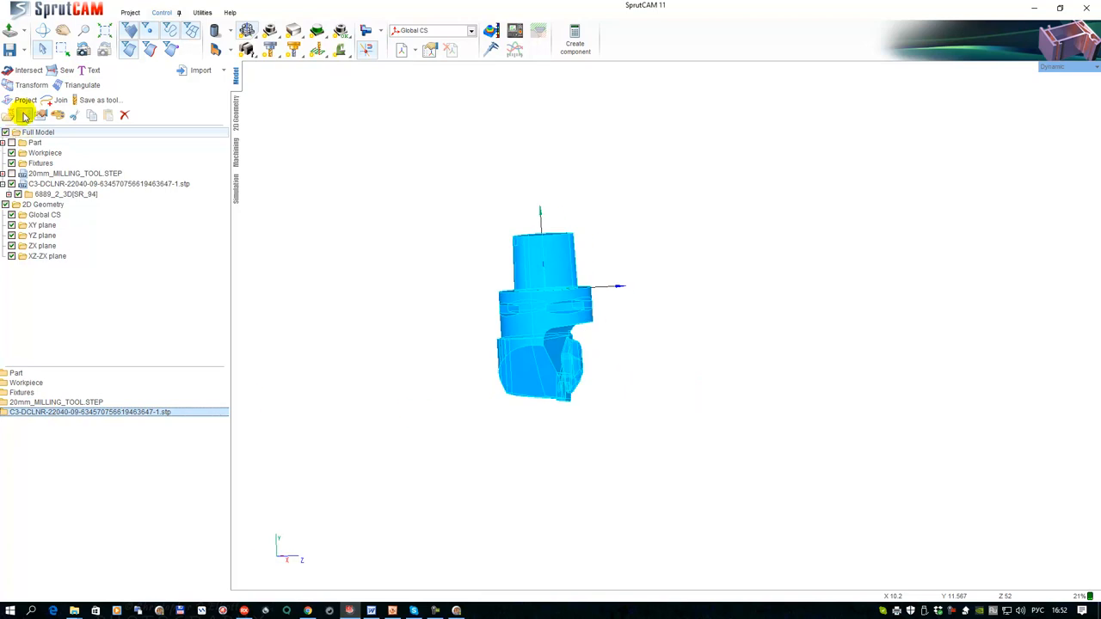
pyautogui.click(24, 114)
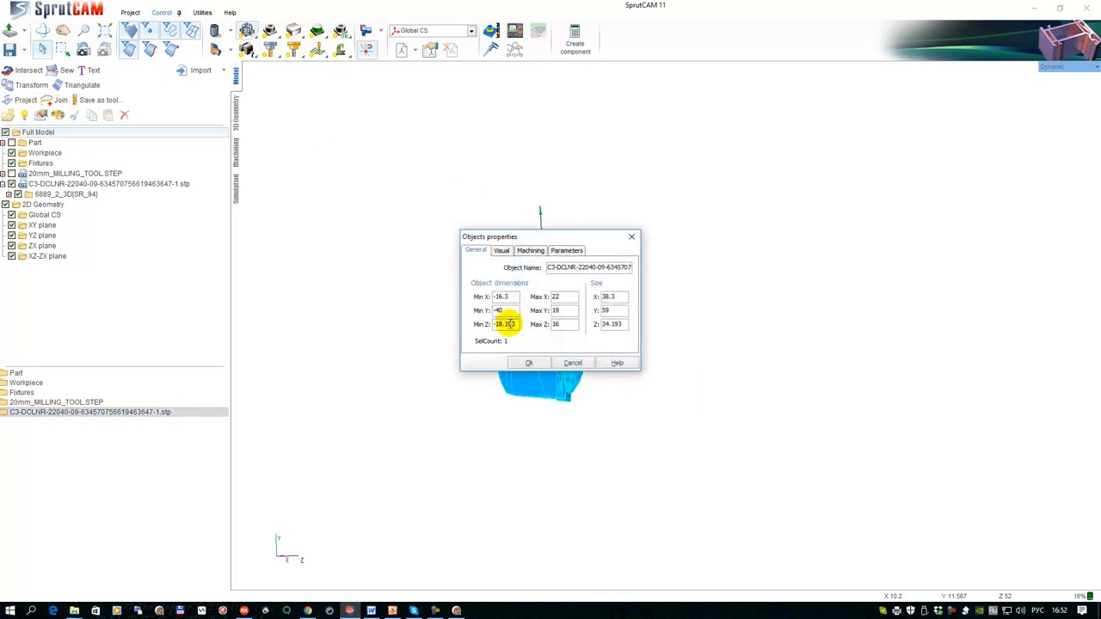
pyautogui.moveTo(532, 237)
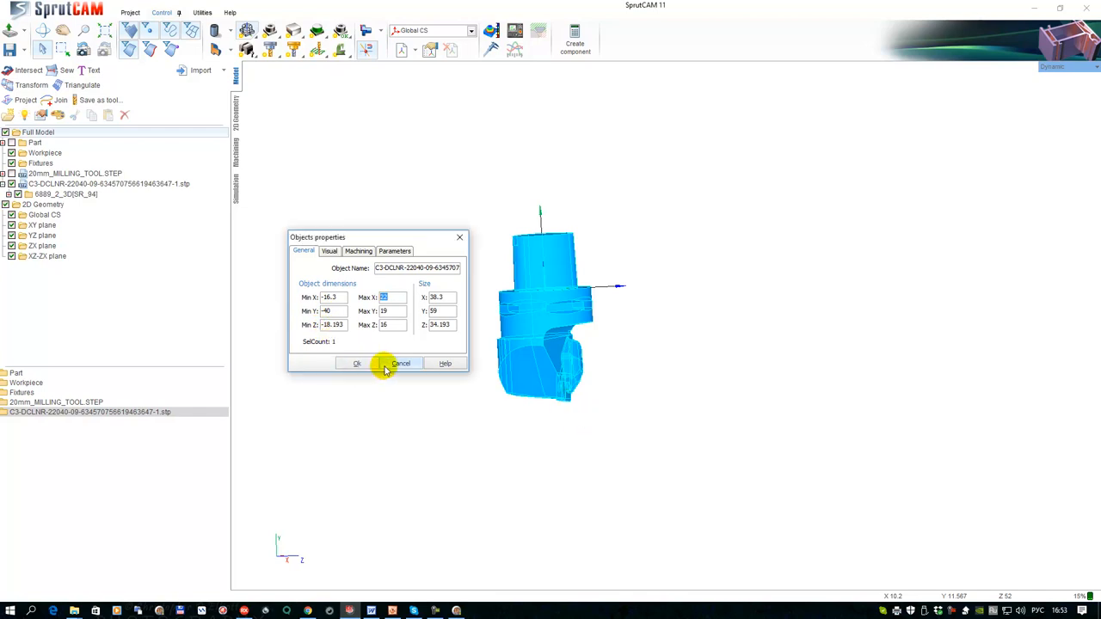
pyautogui.click(399, 363)
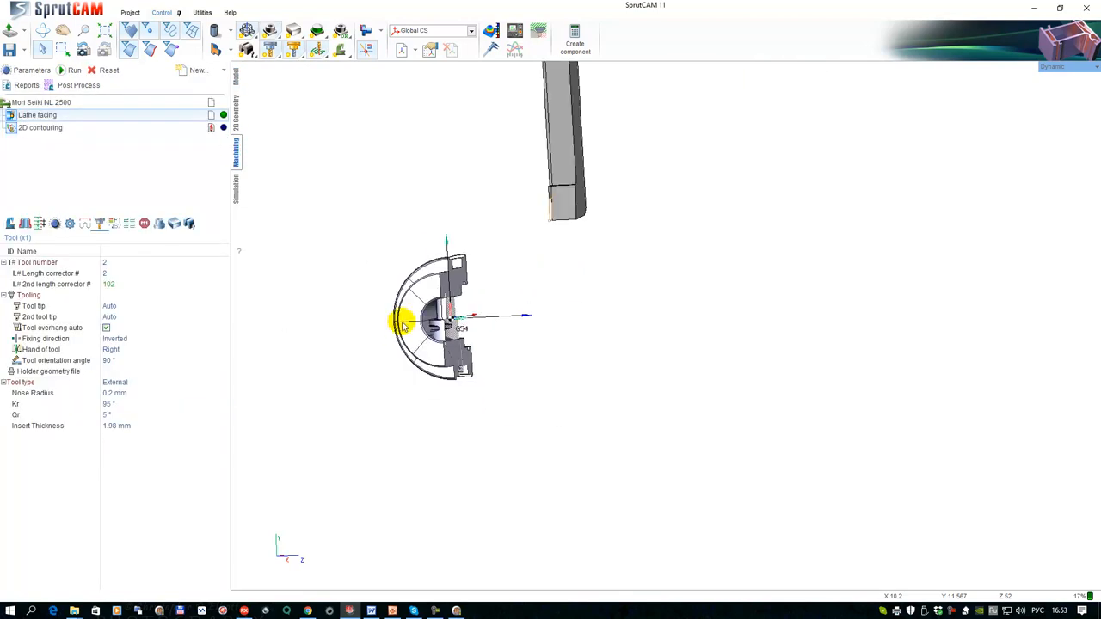
# Select the Lathe facing operation and browse for the updated holder .osd geometry file
pyautogui.click(42, 103)
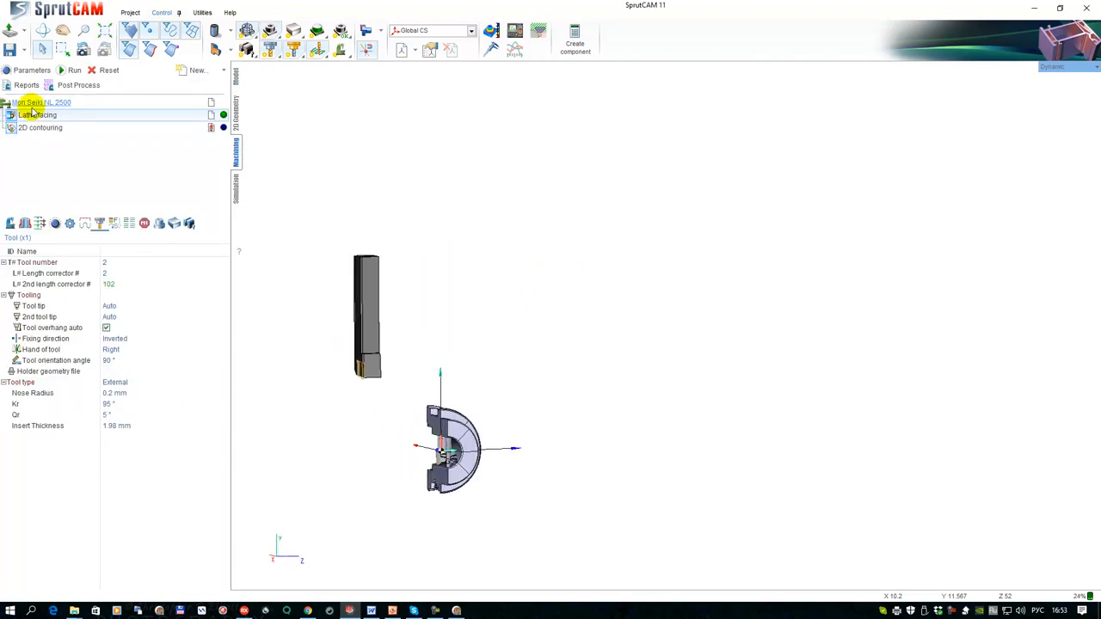
pyautogui.click(41, 101)
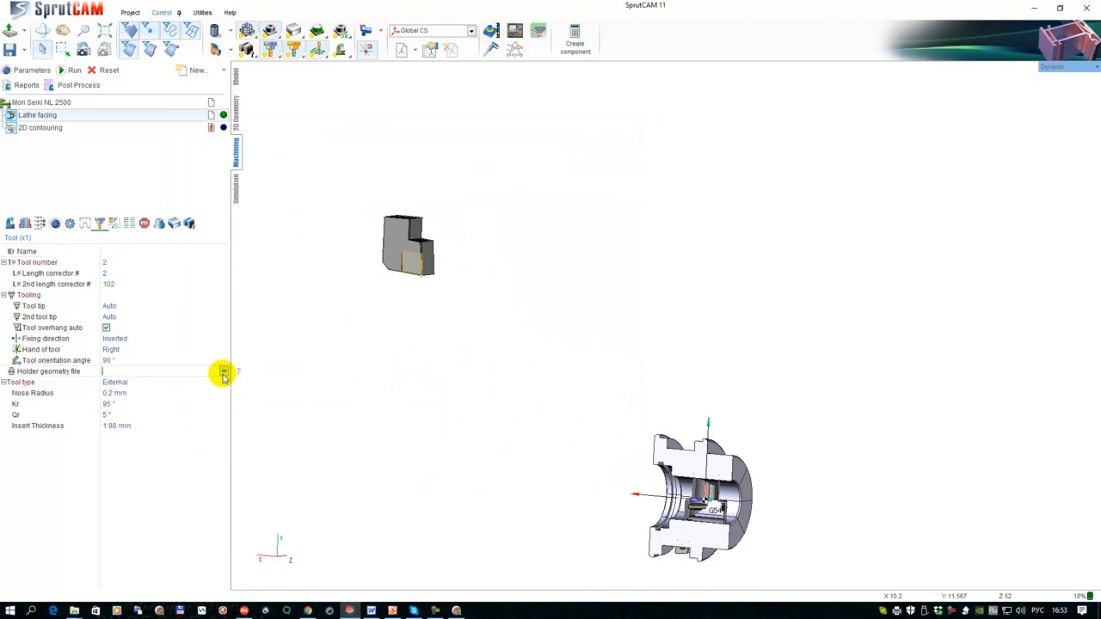
pyautogui.click(223, 372)
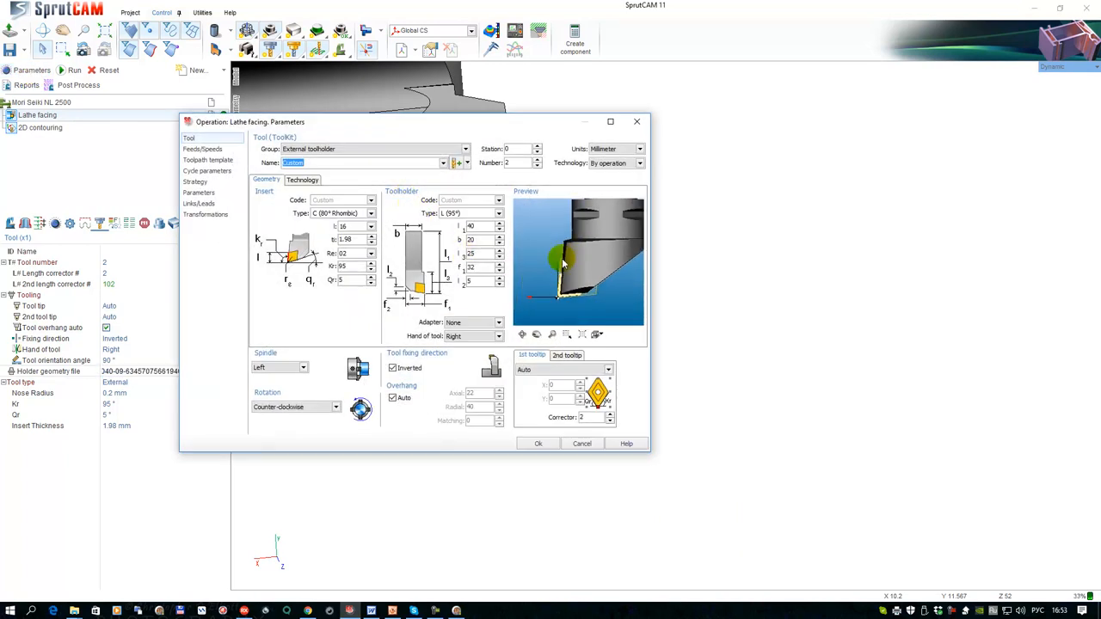
# Set the insert nose radius Re to 0.8 mm on the Tool page and apply it
pyautogui.click(372, 227)
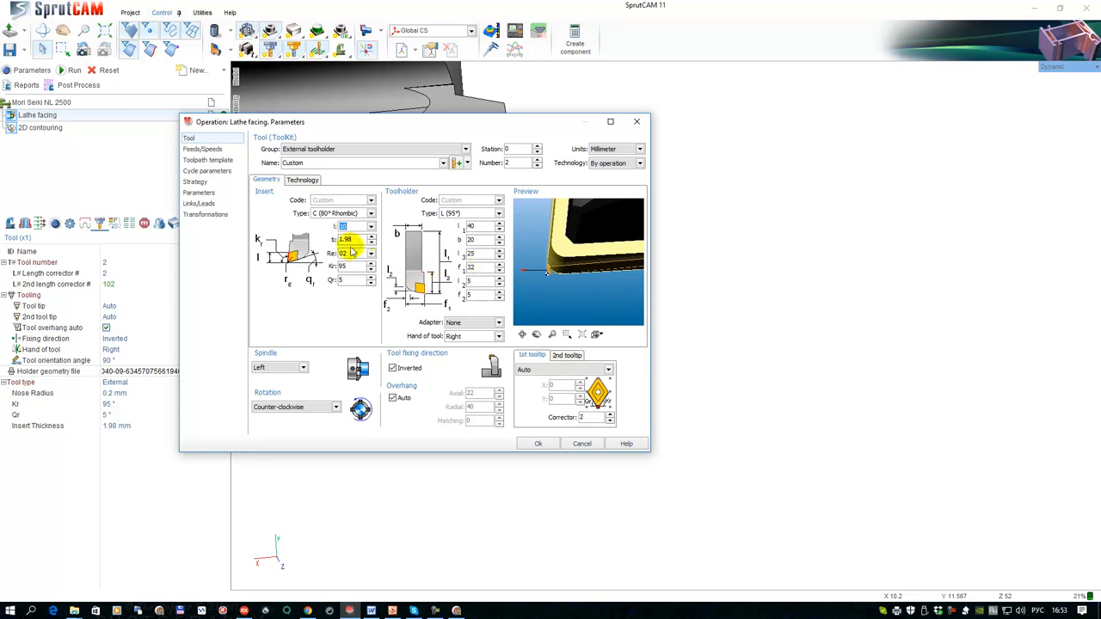
pyautogui.click(371, 252)
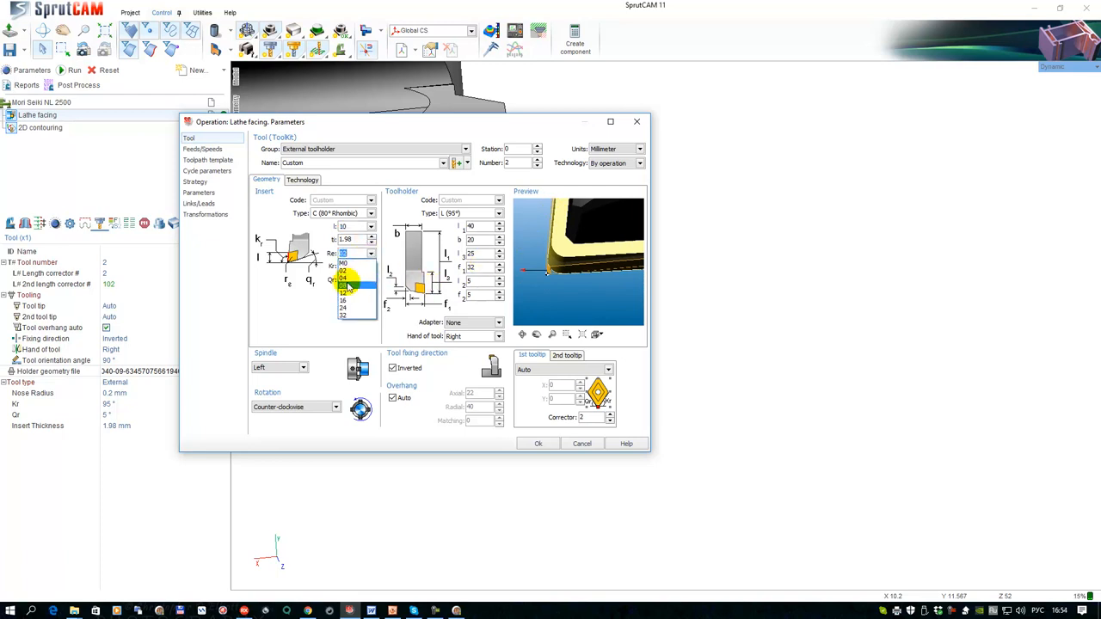
pyautogui.click(351, 289)
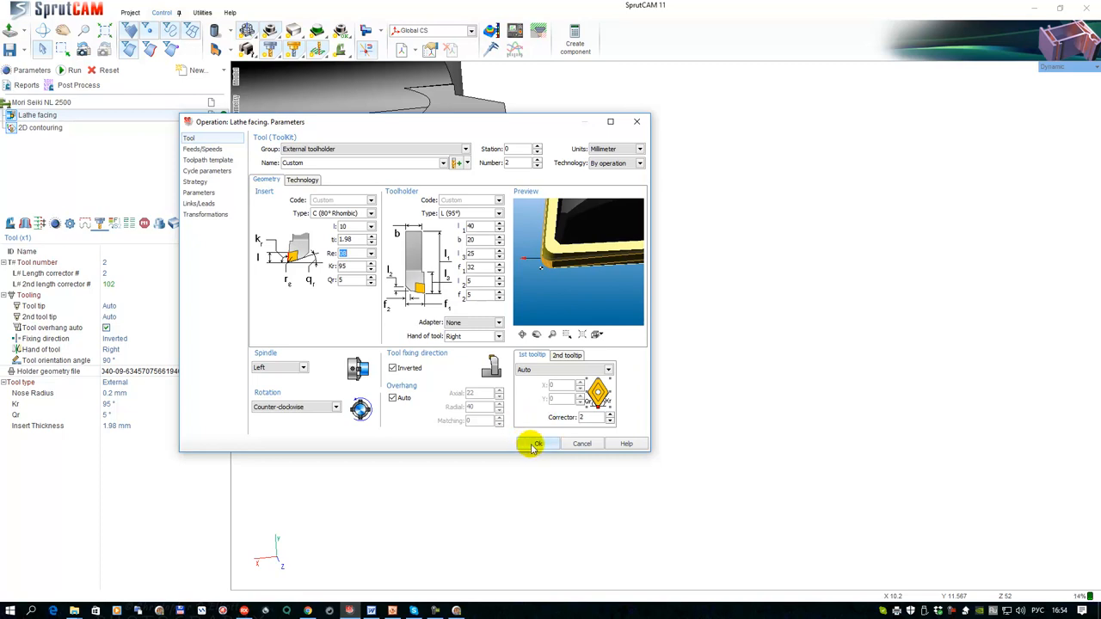
pyautogui.click(537, 444)
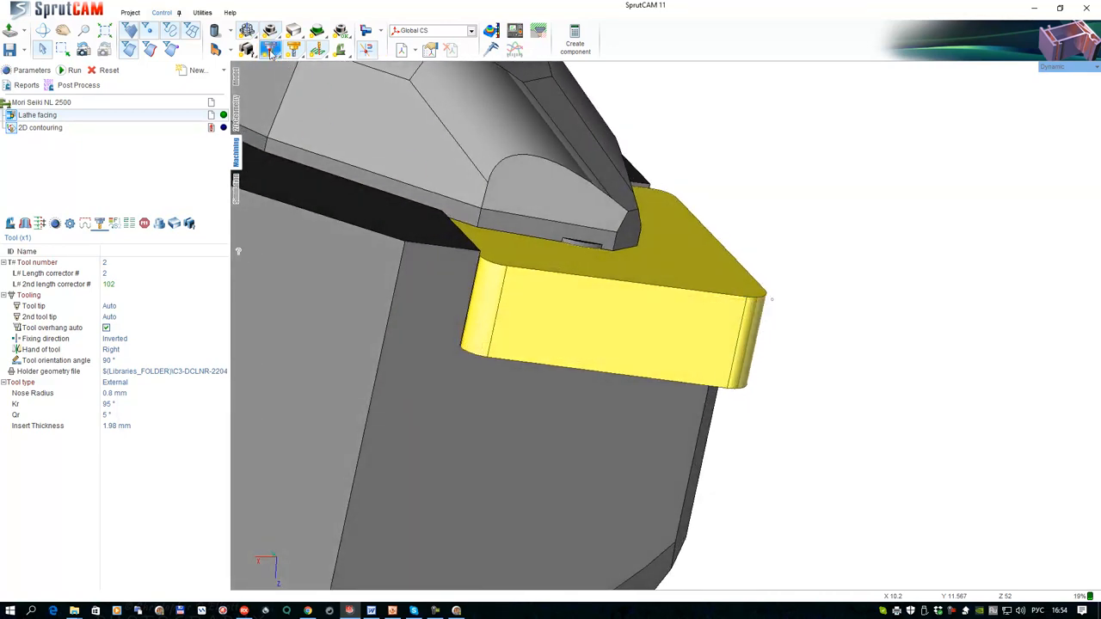
# Show the whole lathe, zoom to the turret and chuck, and play the machining simulation
pyautogui.click(74, 68)
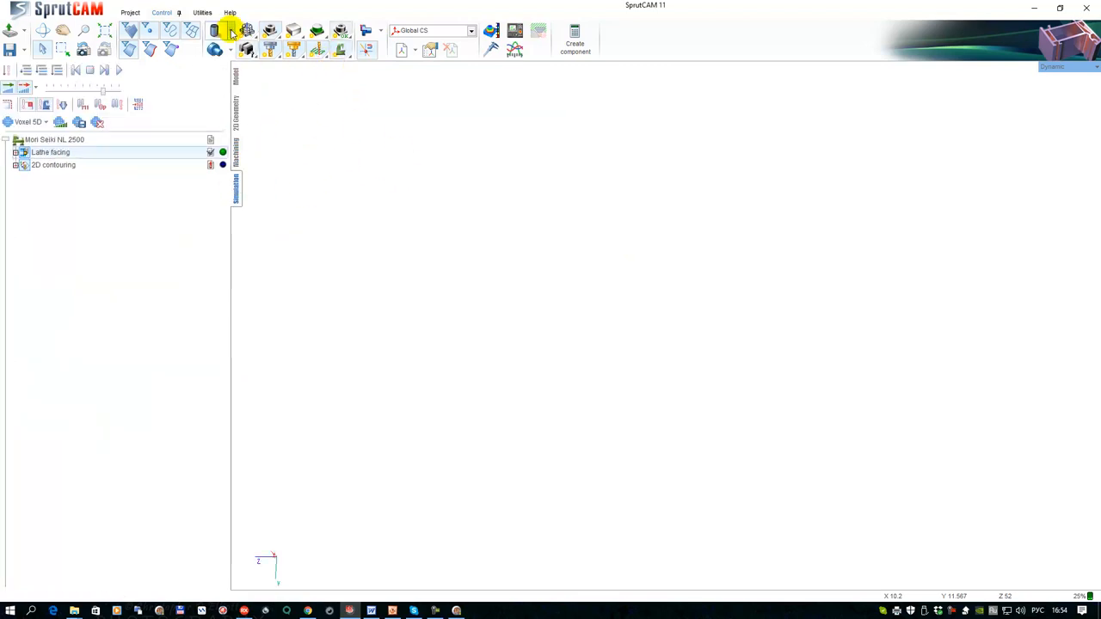
pyautogui.click(230, 31)
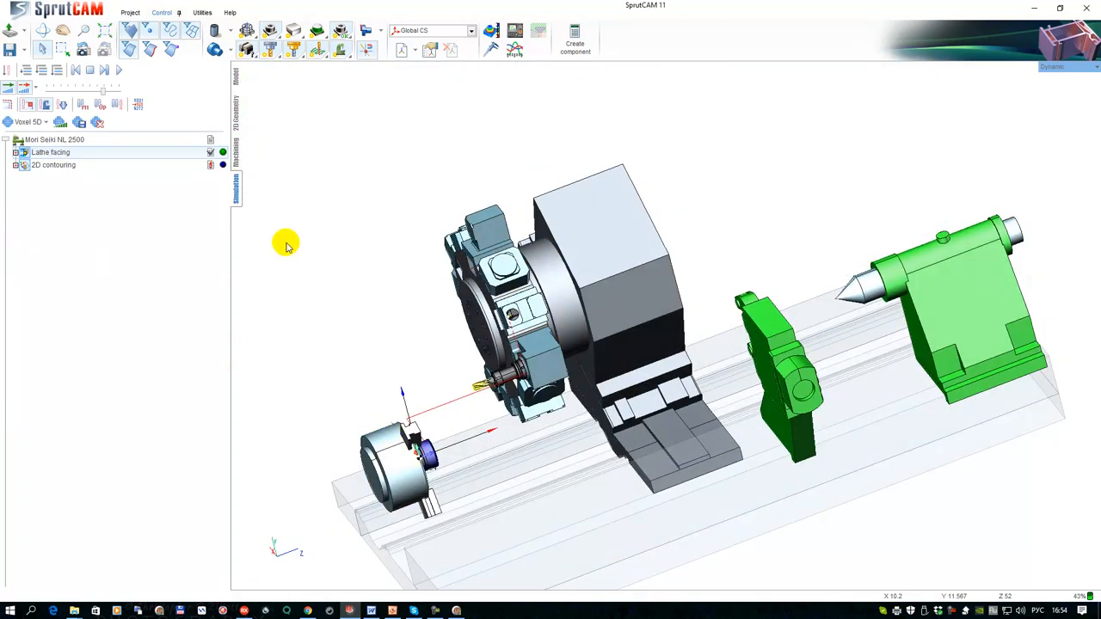
pyautogui.moveTo(284, 245); pyautogui.dragTo(523, 271)
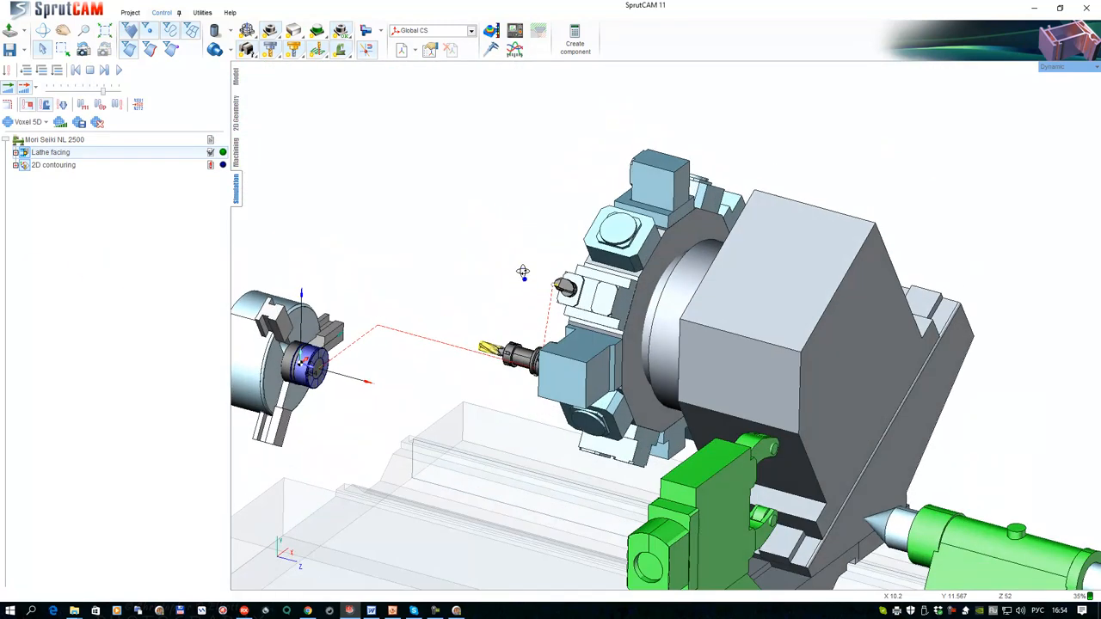
pyautogui.click(117, 69)
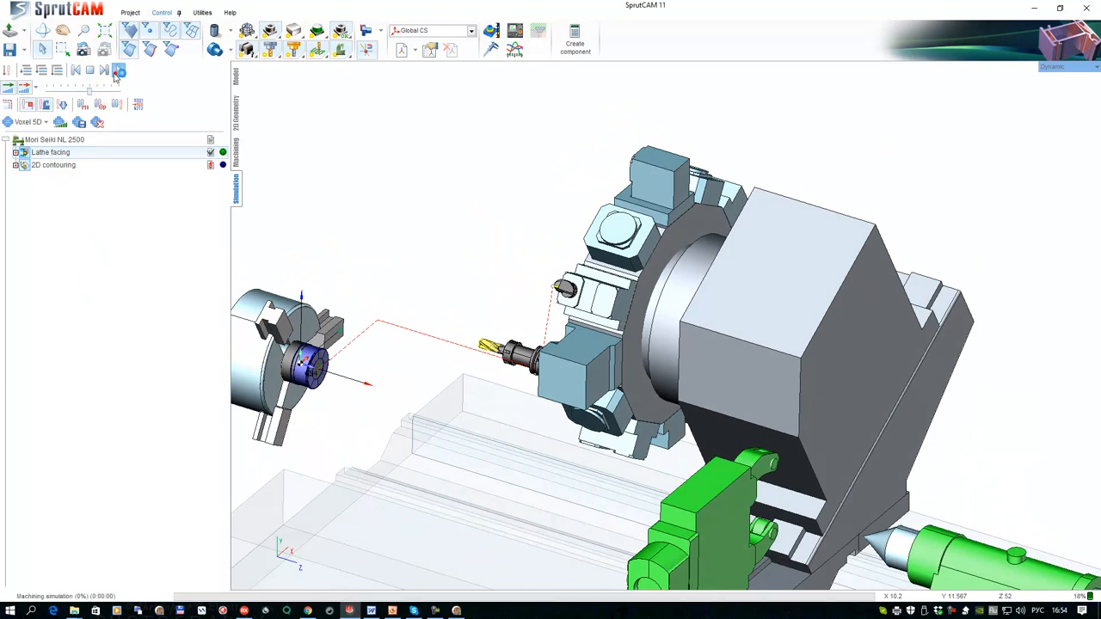
pyautogui.click(119, 69)
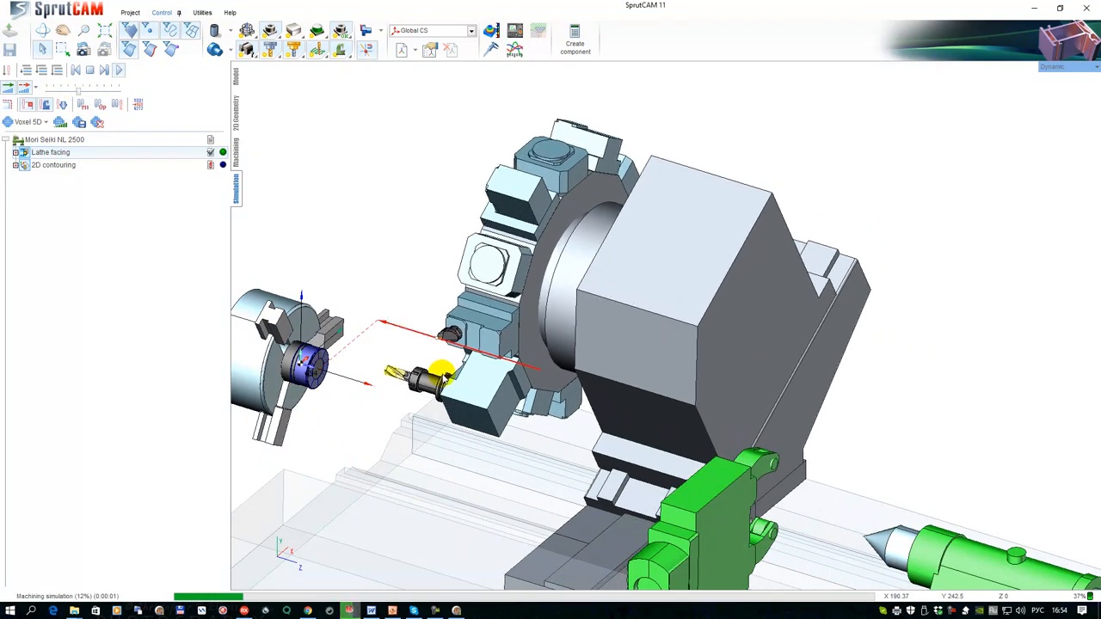